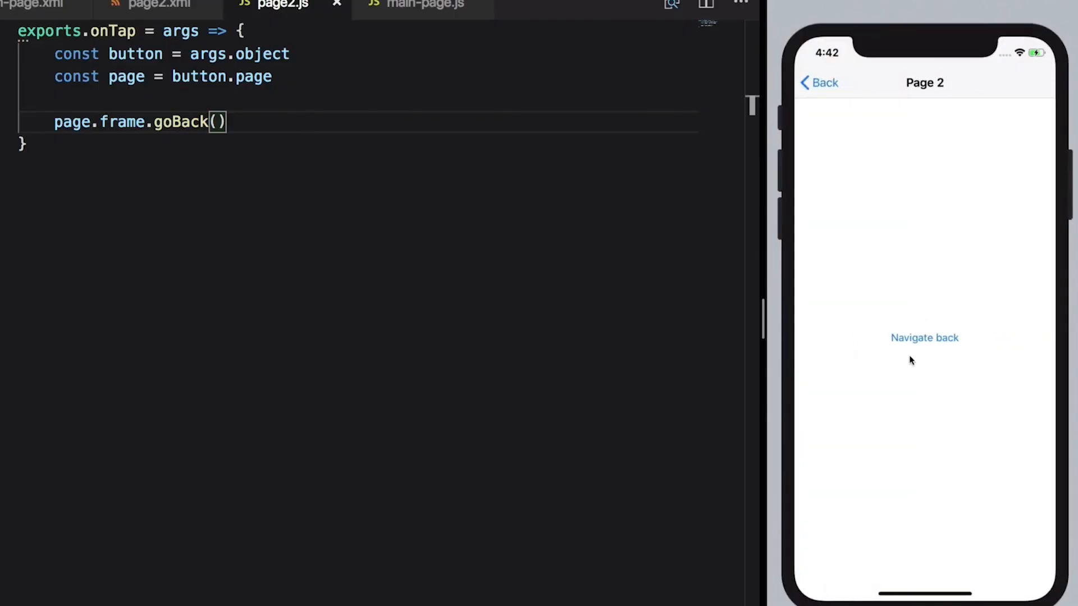
Step: Open the demo-modal-size project to view main-page.xml's TAP button wired to onTap
click(924, 337)
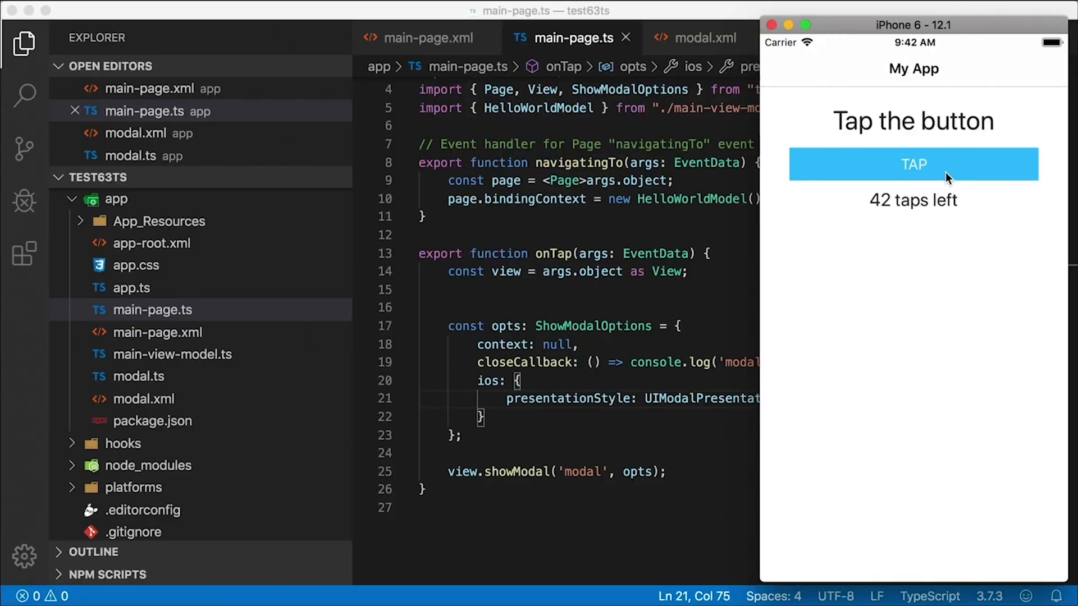
mouse_move(946, 136)
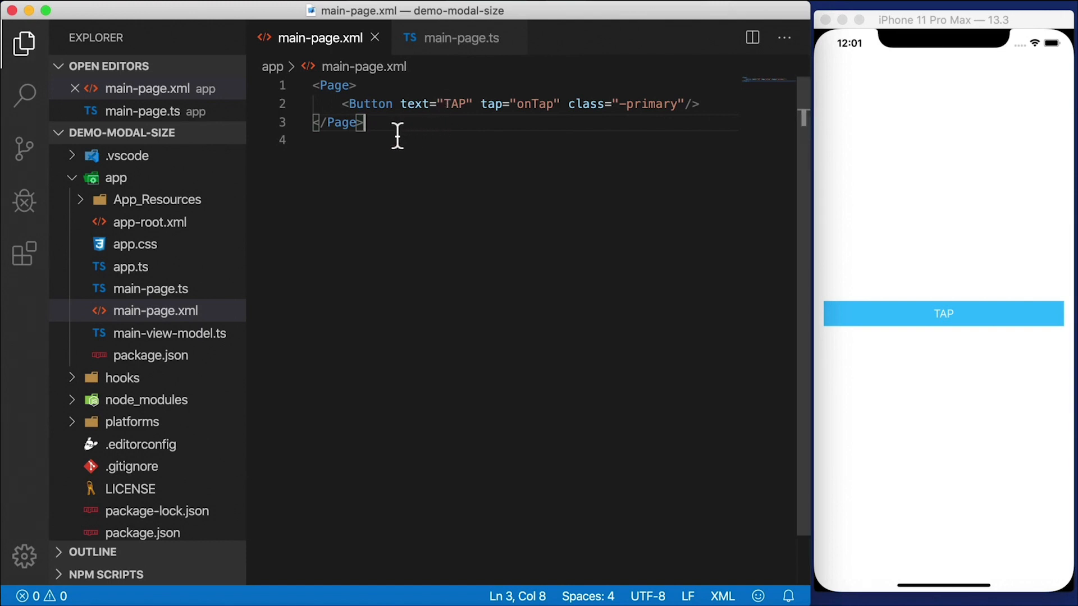
Step: Declare export function onTap(args: EventData) in main-page.ts, referencing args.object
drag(347, 104, 618, 104)
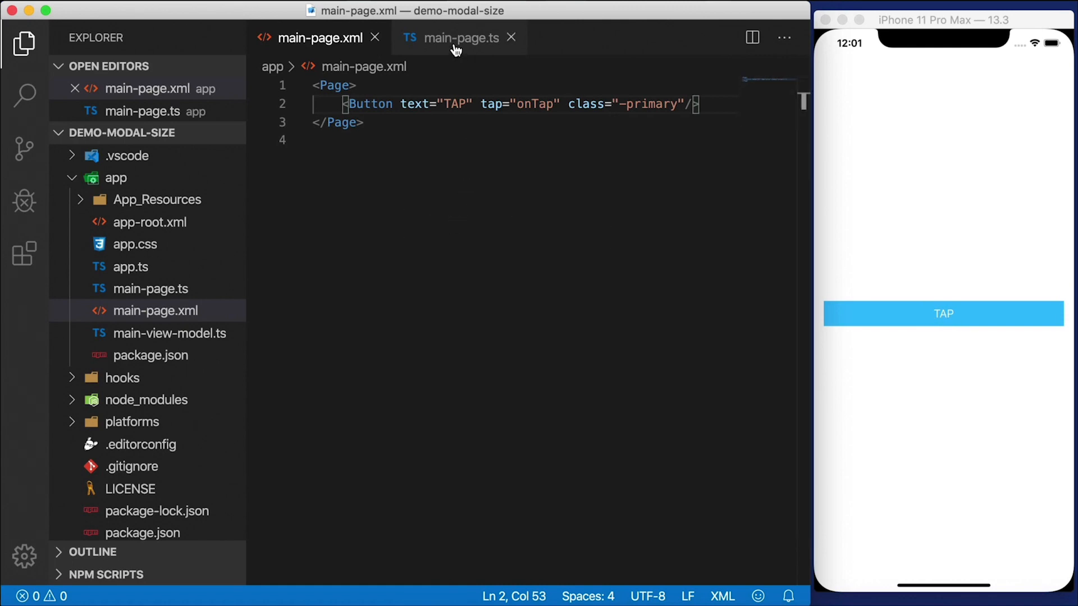
click(459, 37)
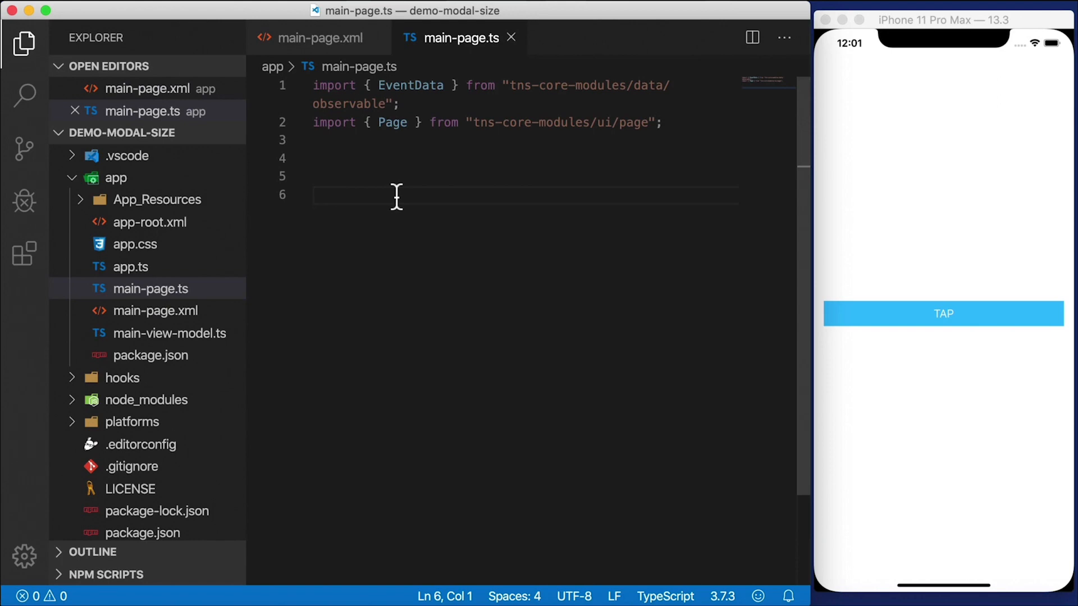
text(export)
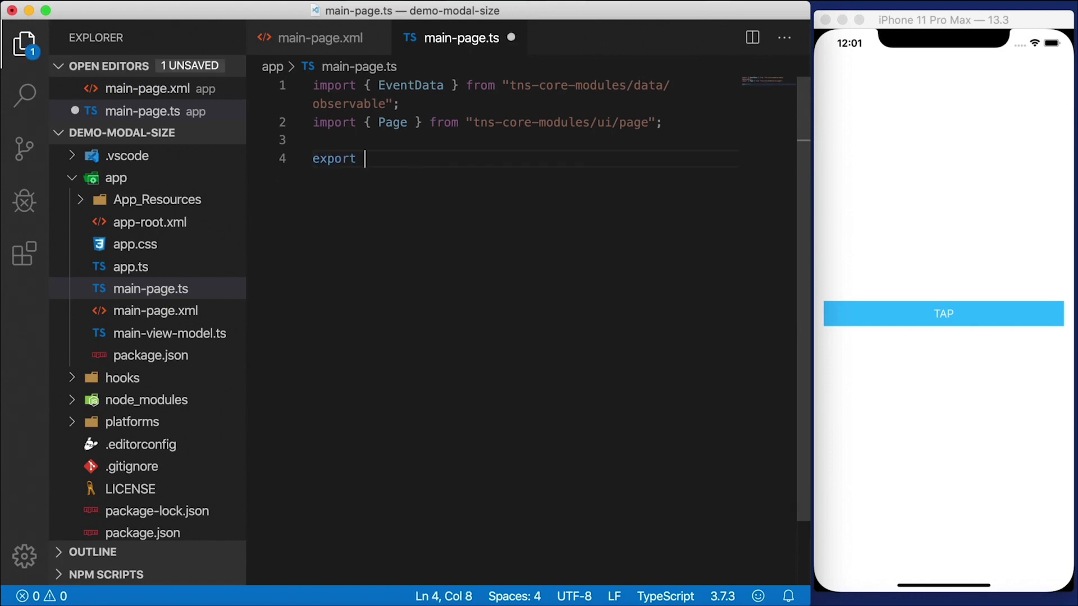
text(function onTap)
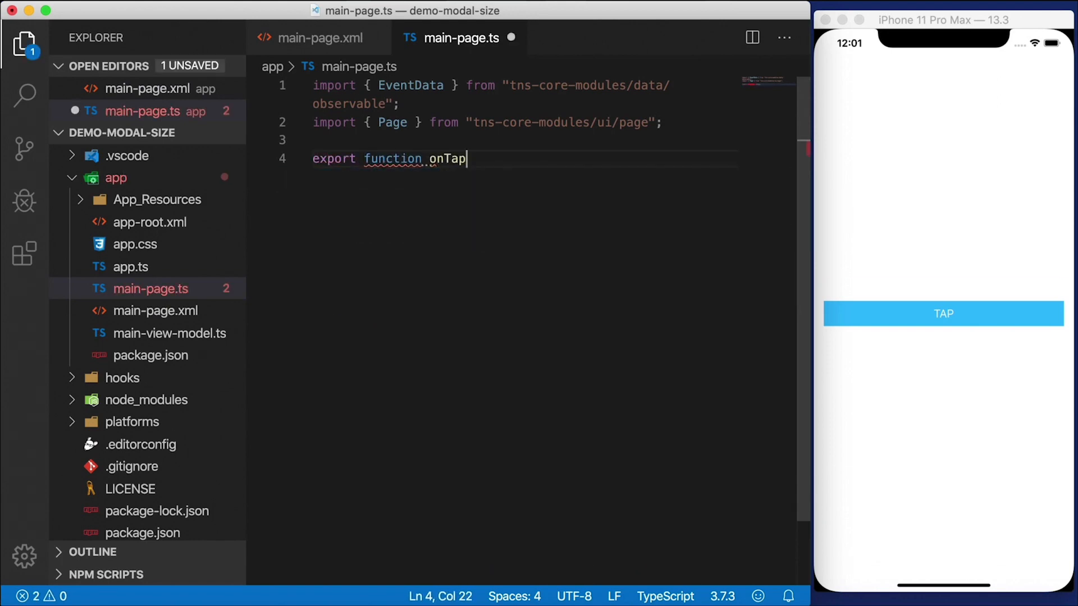
text((argsL)
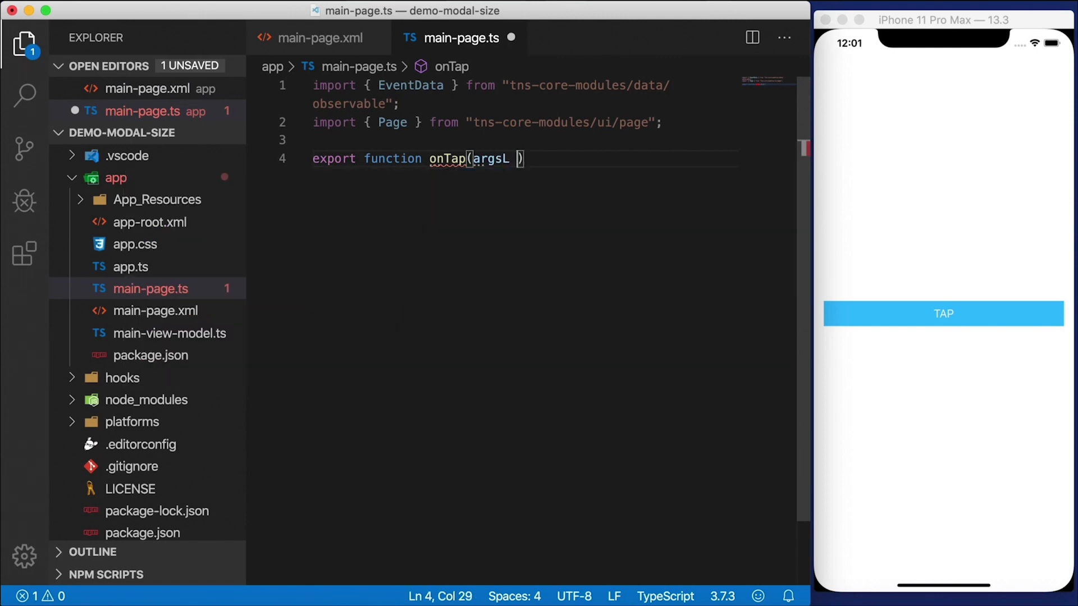
text(: EventData) {)
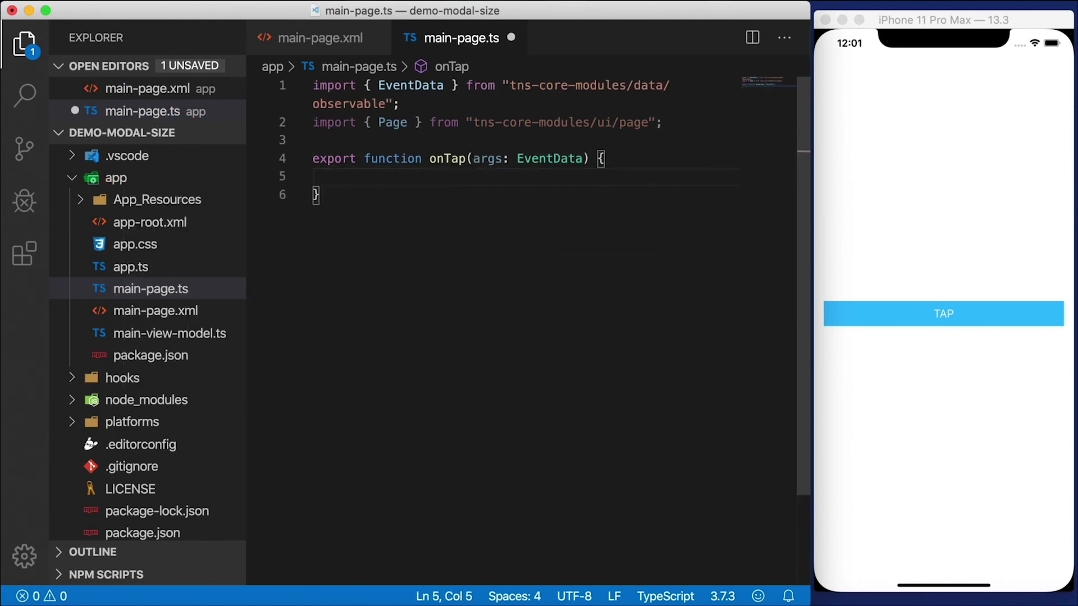
text(args)
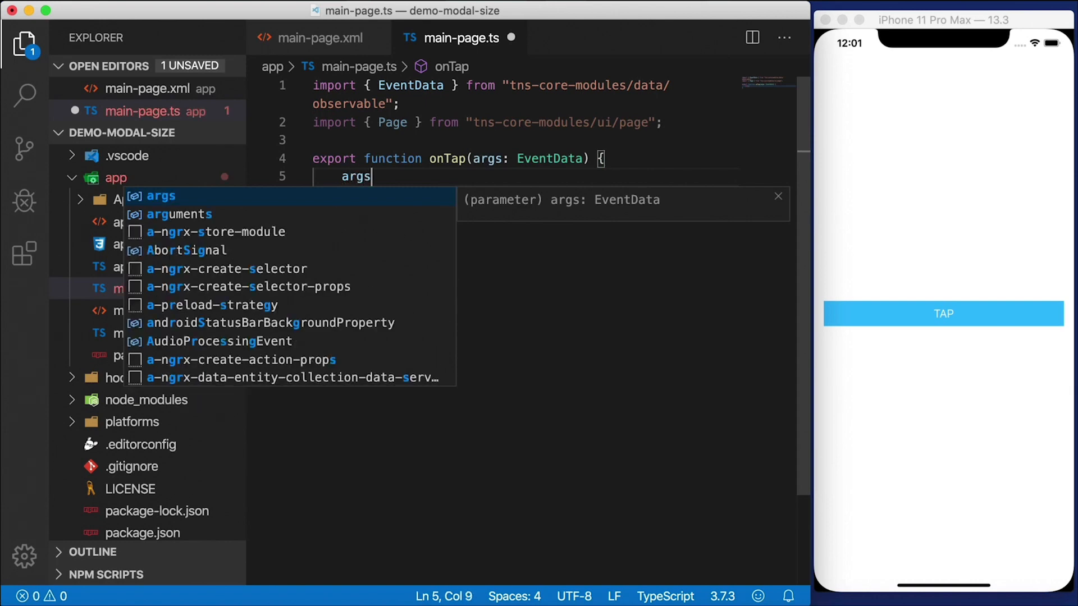
text(.object as View;)
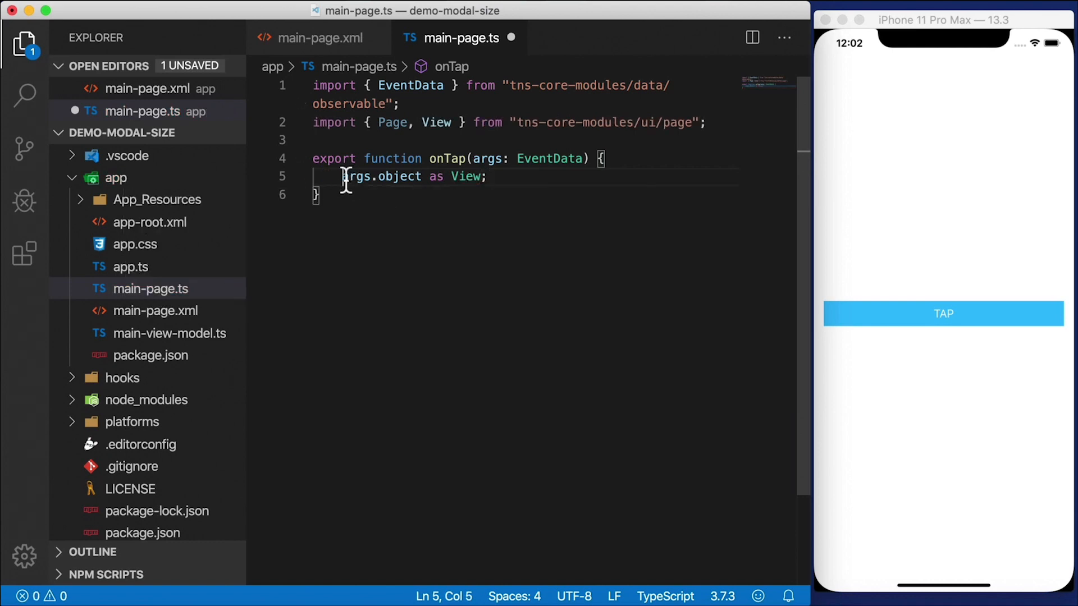
Step: Store args.object as a View constant and call view.showModal() on it
text(const view =)
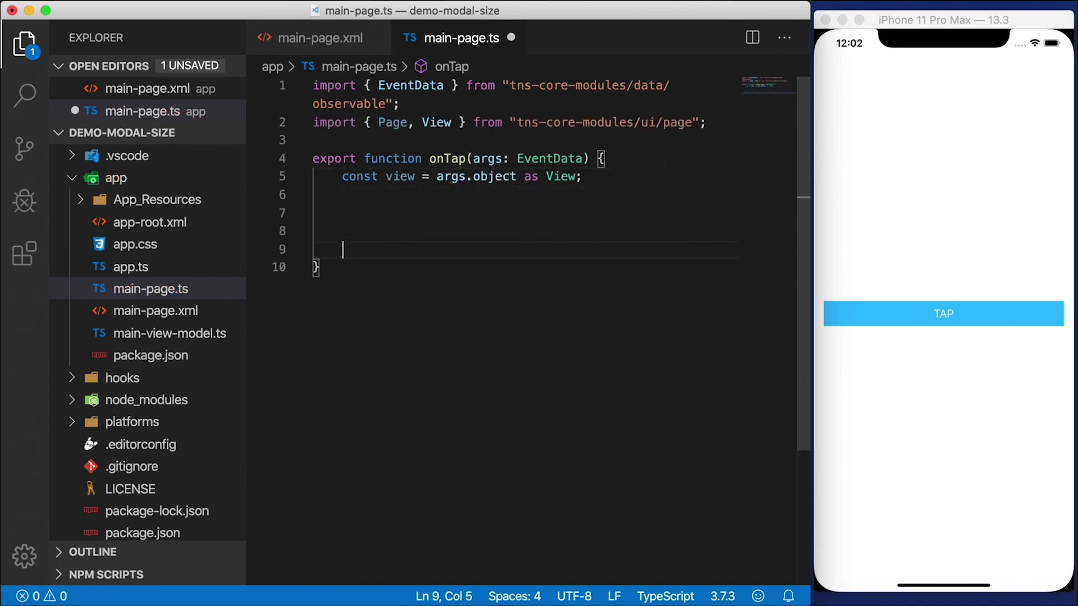
text(view.showModal)
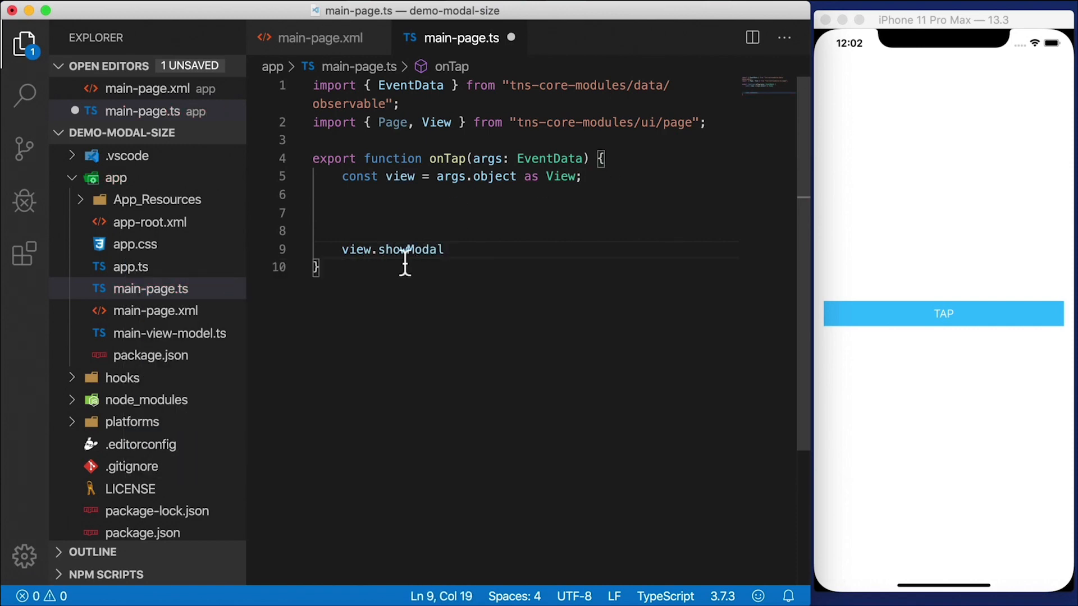
double_click(410, 249)
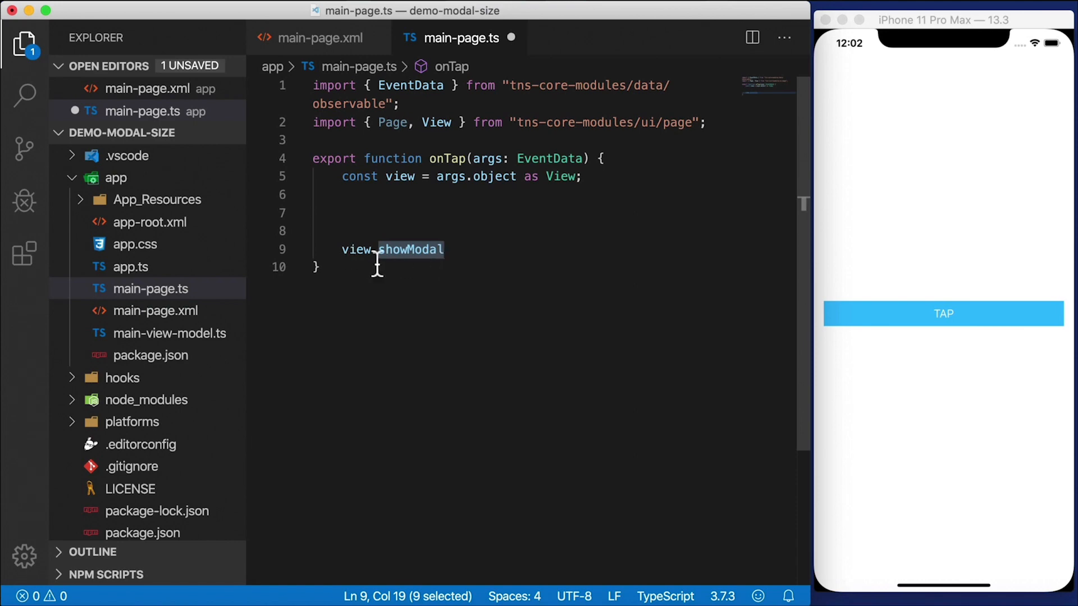
click(452, 248)
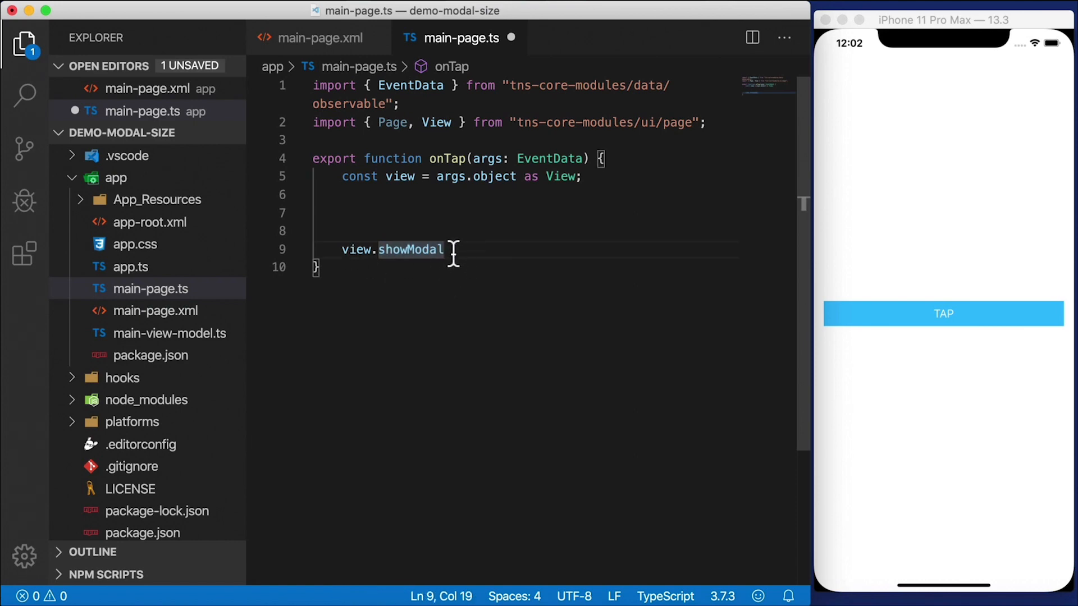
key(Backspace)
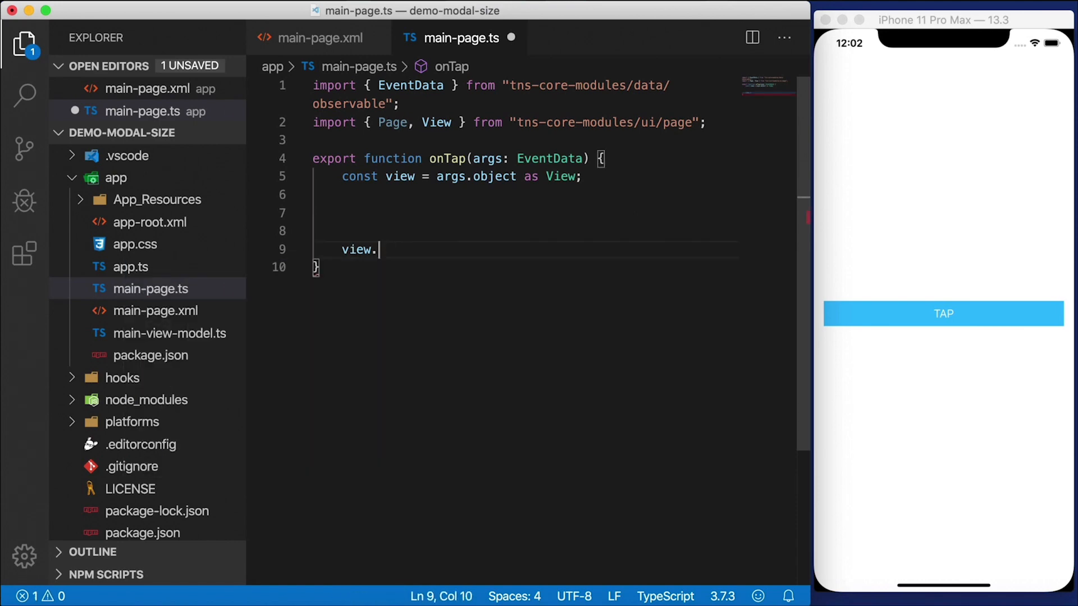
text(page.show)
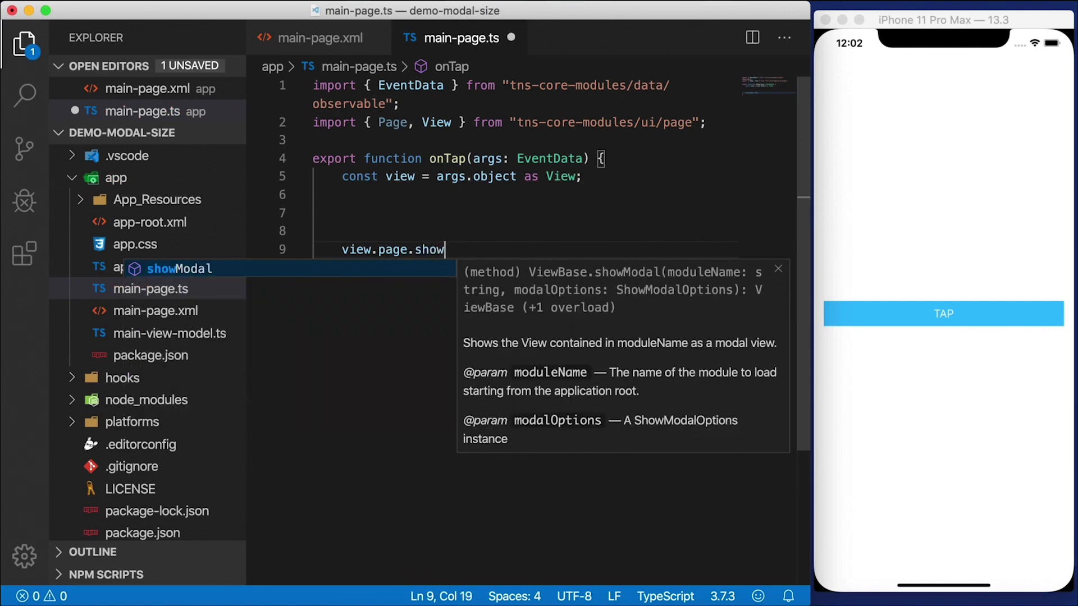
key(Backspace)
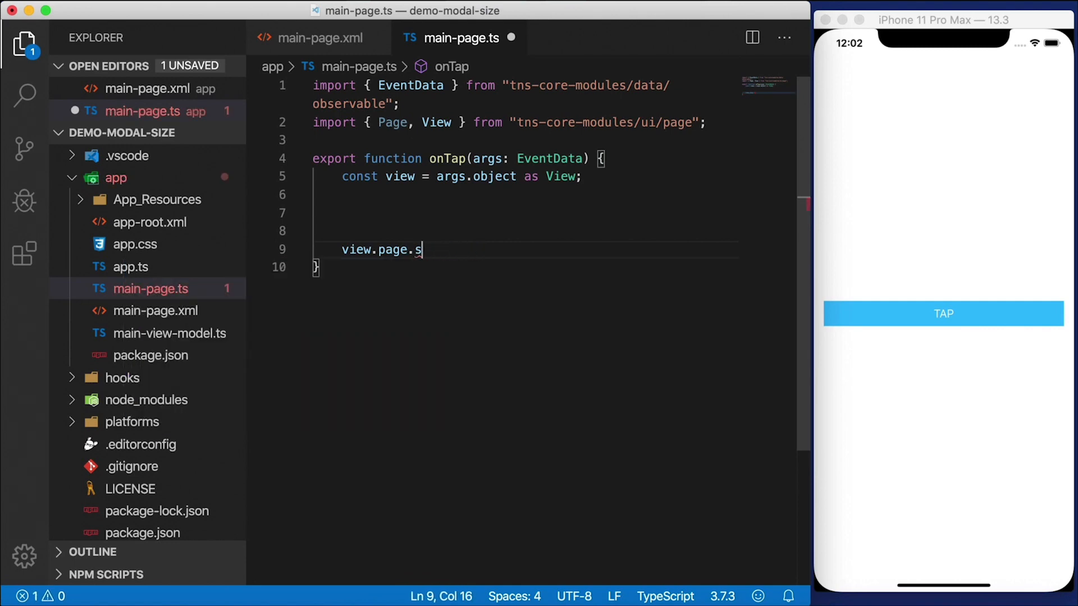
text(howModal())
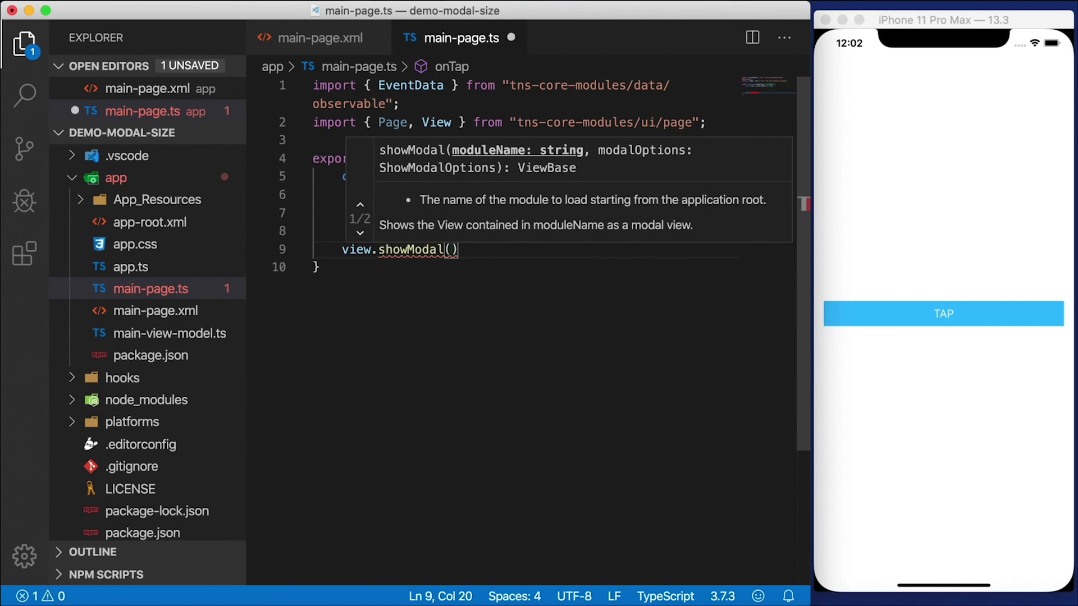
mouse_move(382, 310)
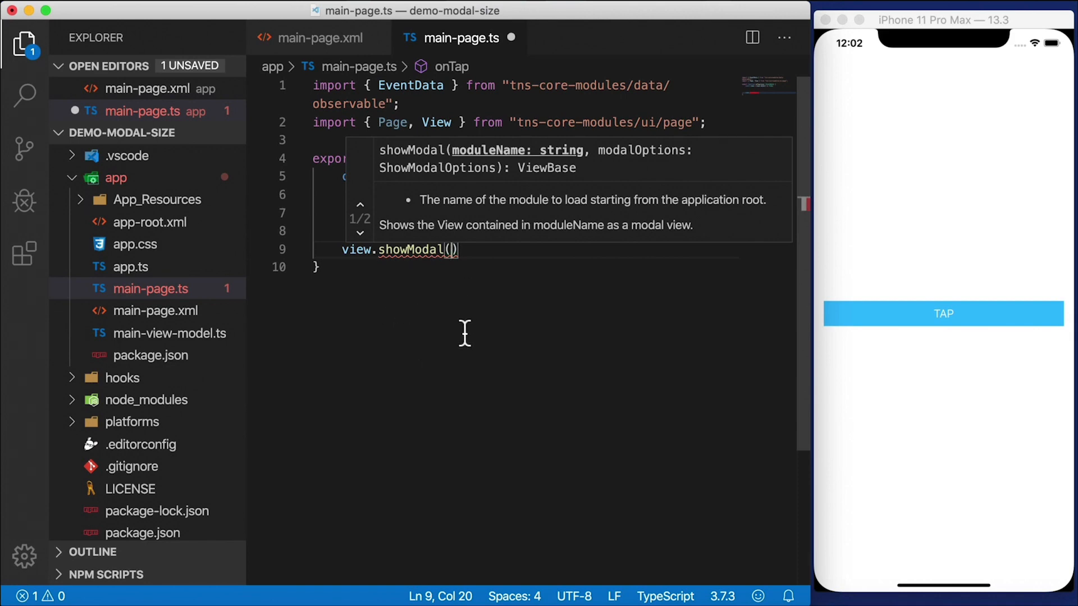
Step: Call showModal('modal', opts) with const opts typed ShowModalOptions, auto-imported
text('modal')
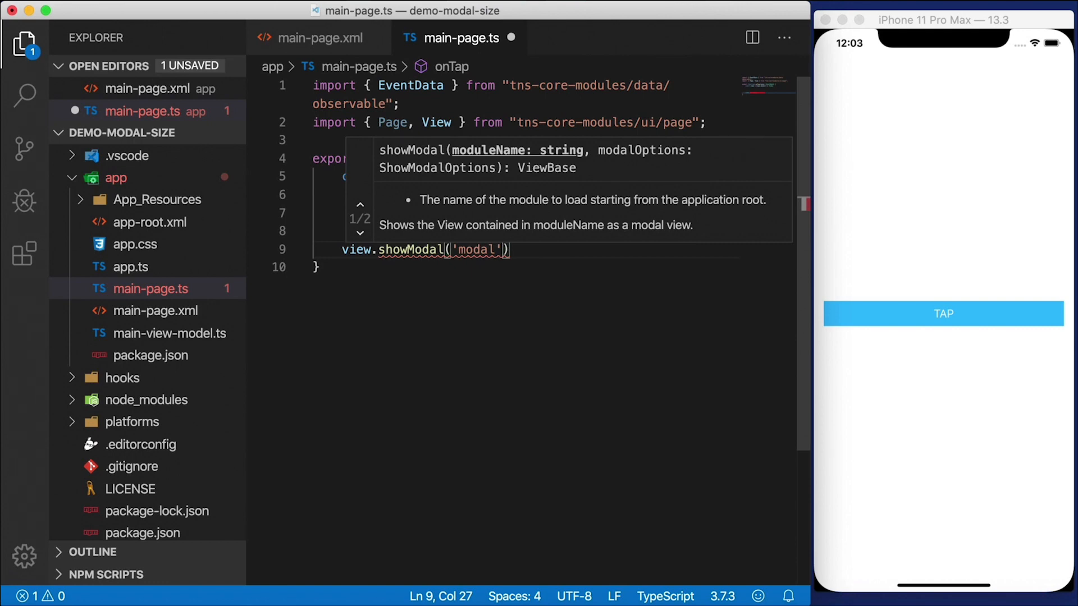
text(, op)
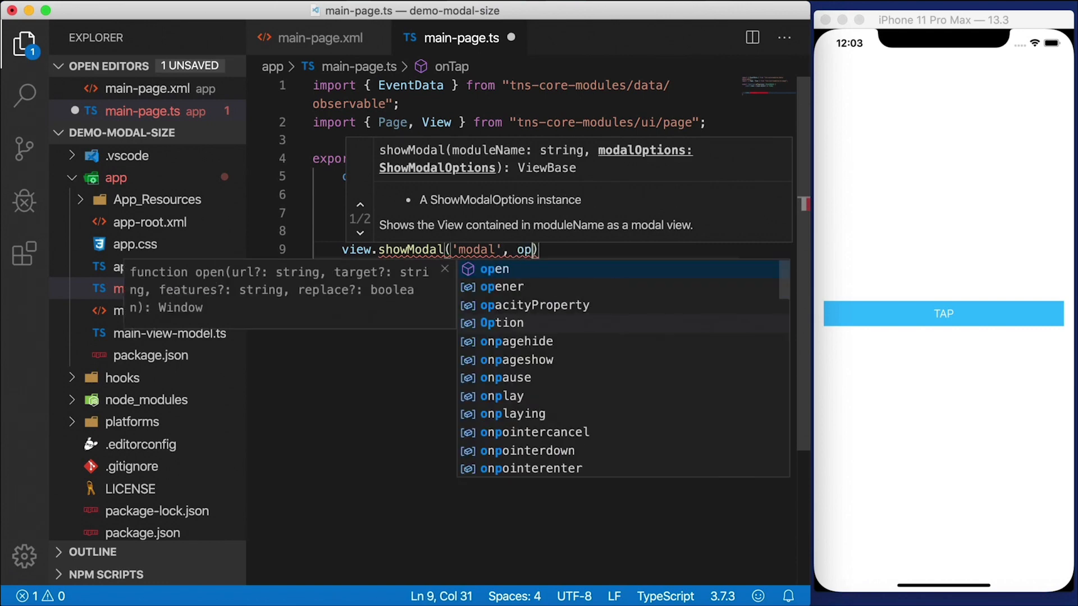
text(ts)
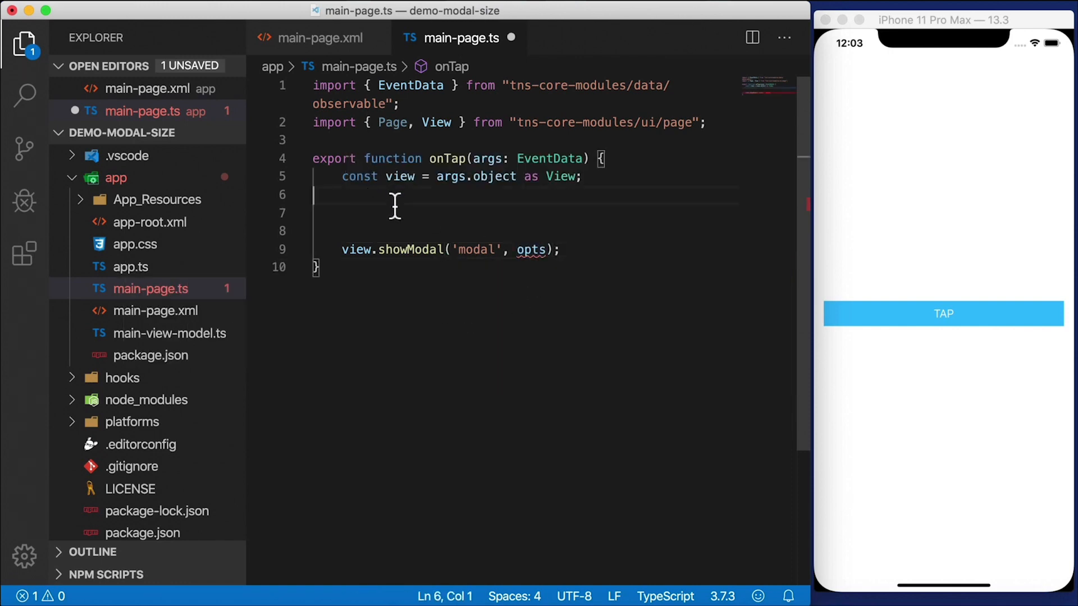
text(const opt)
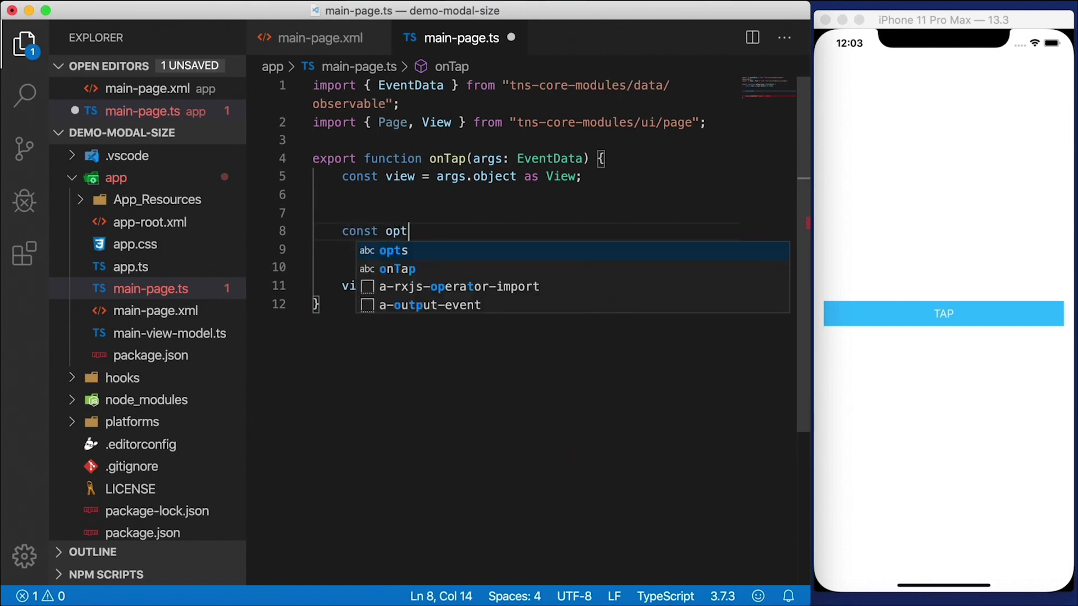
text(s:)
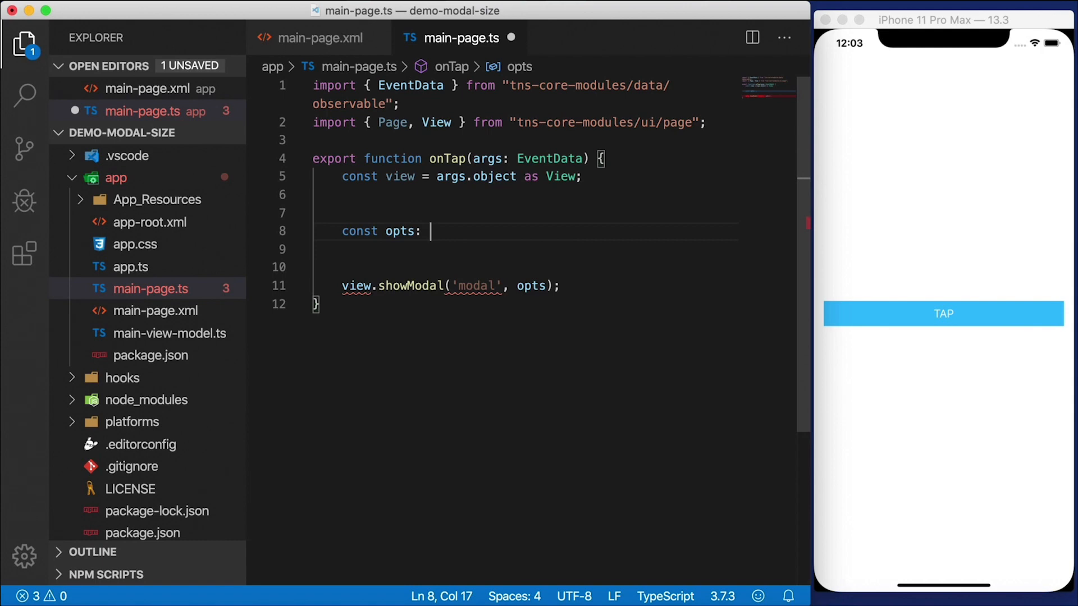
text(ShowModa)
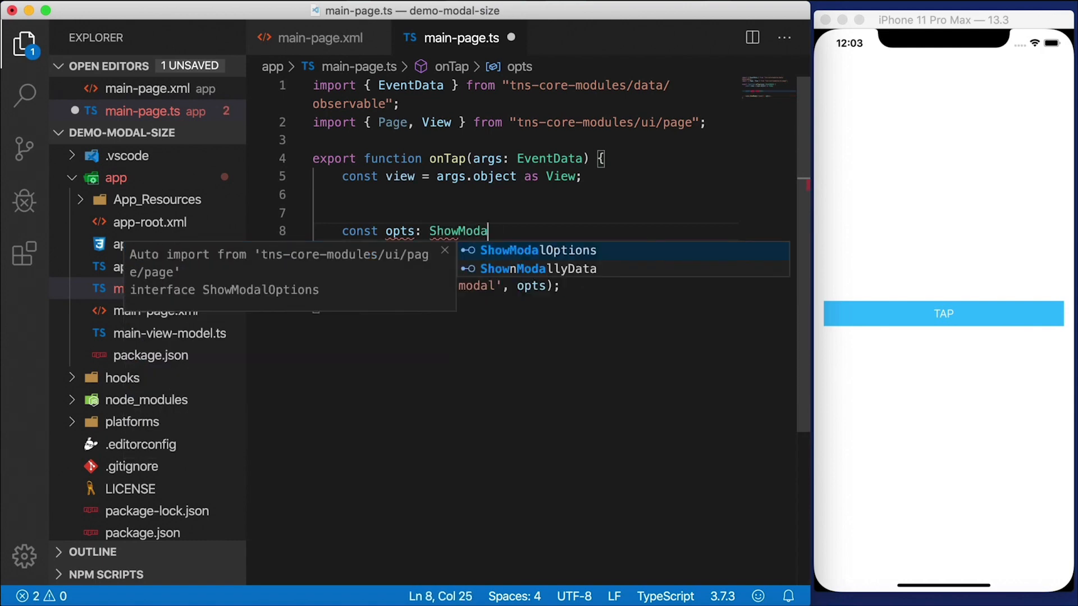
click(538, 250)
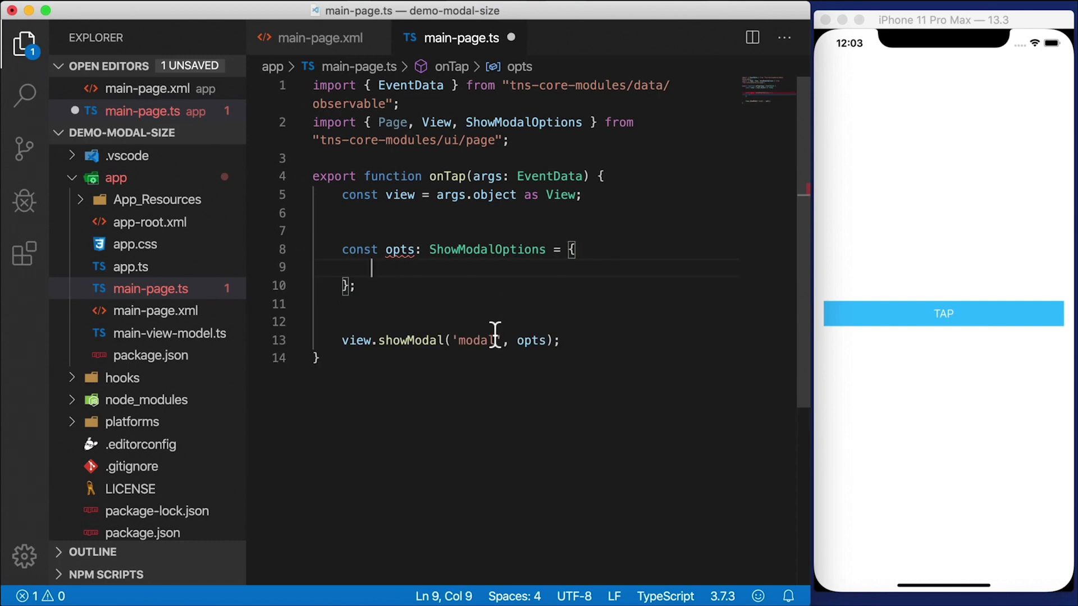
Step: Fill opts with context null, a 'modal closed' closeCallback, empty ios and fullscreen true
key(ctrl+space)
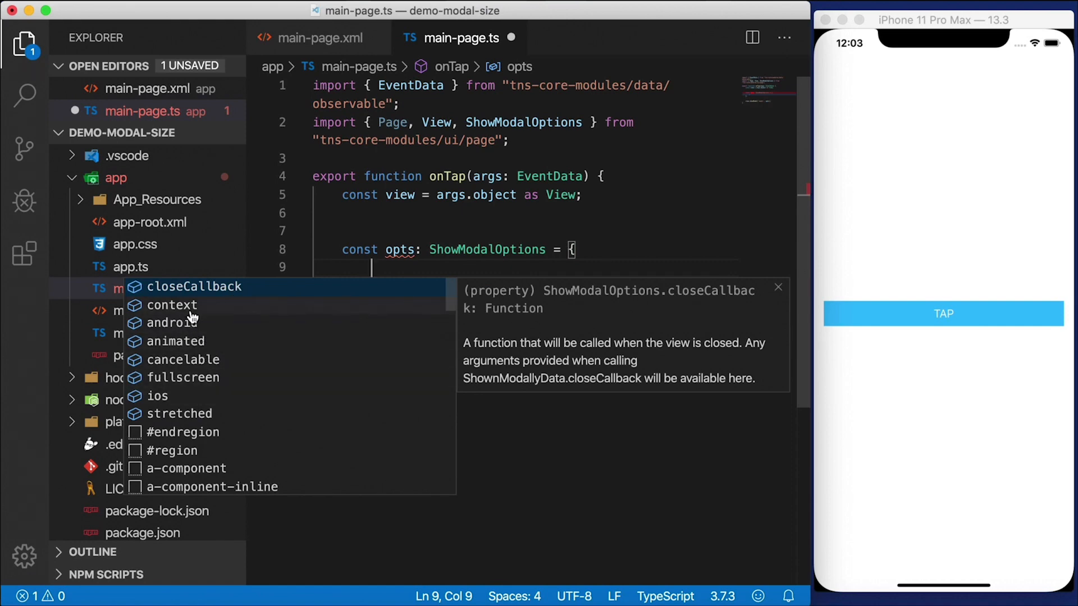
text(context: null,)
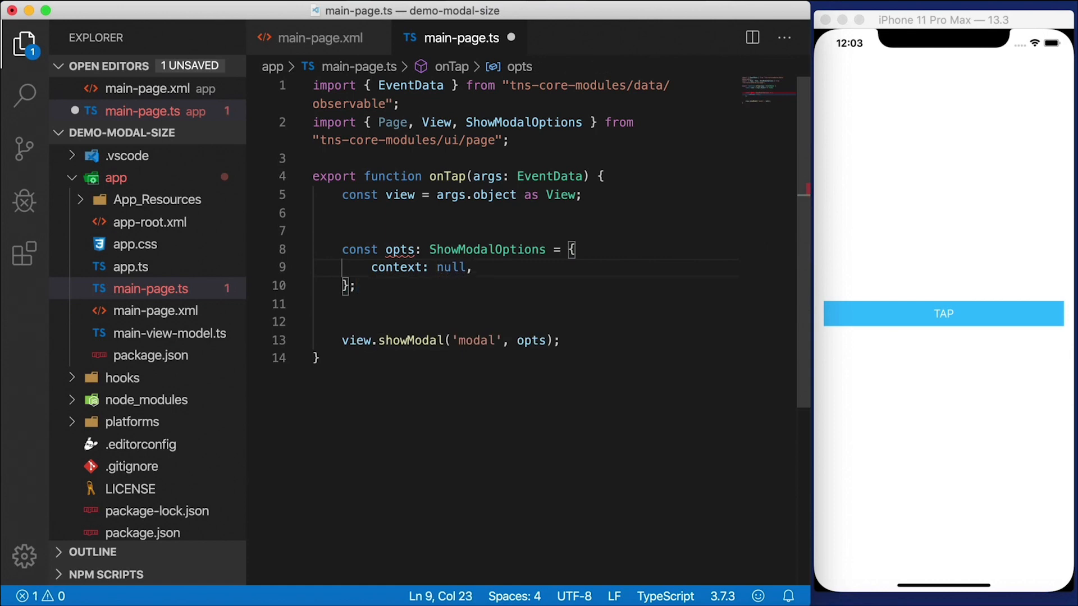
text(closeCallback)
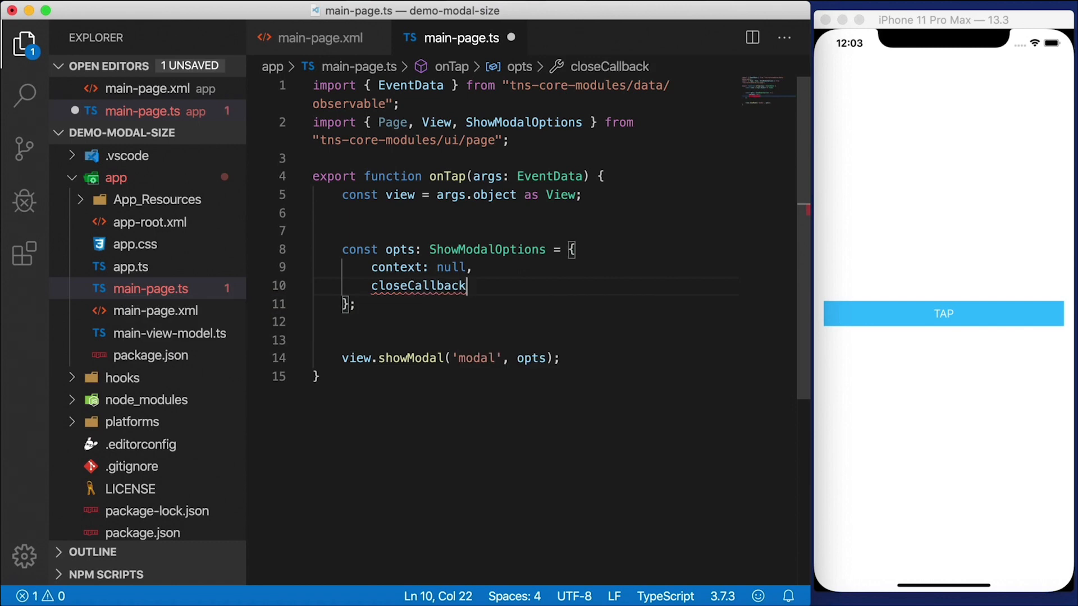
text(: () =>)
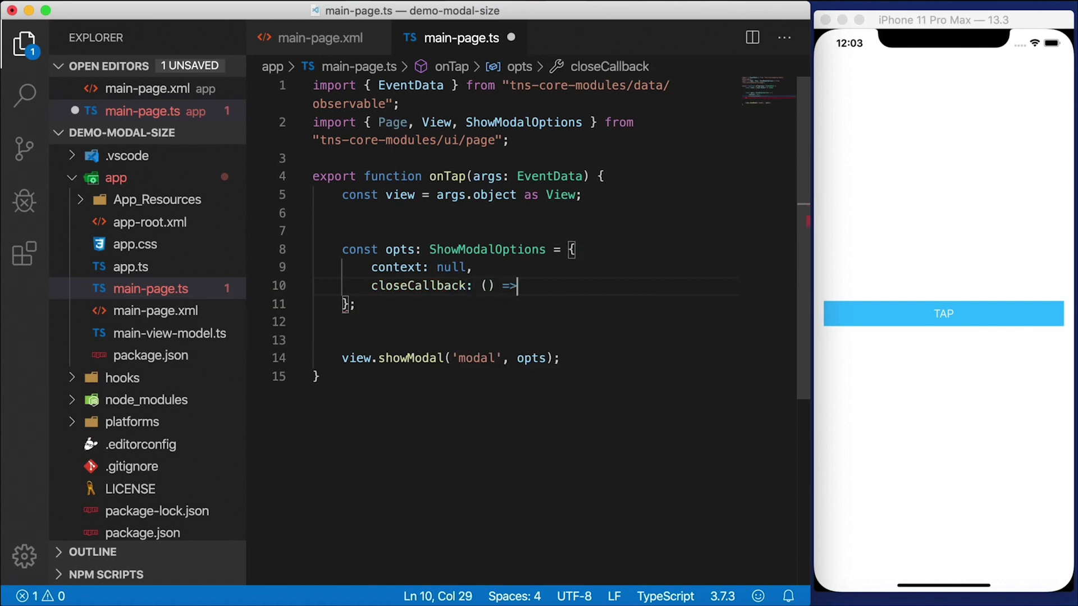
text(console.log('modal closed'),)
text(ios:)
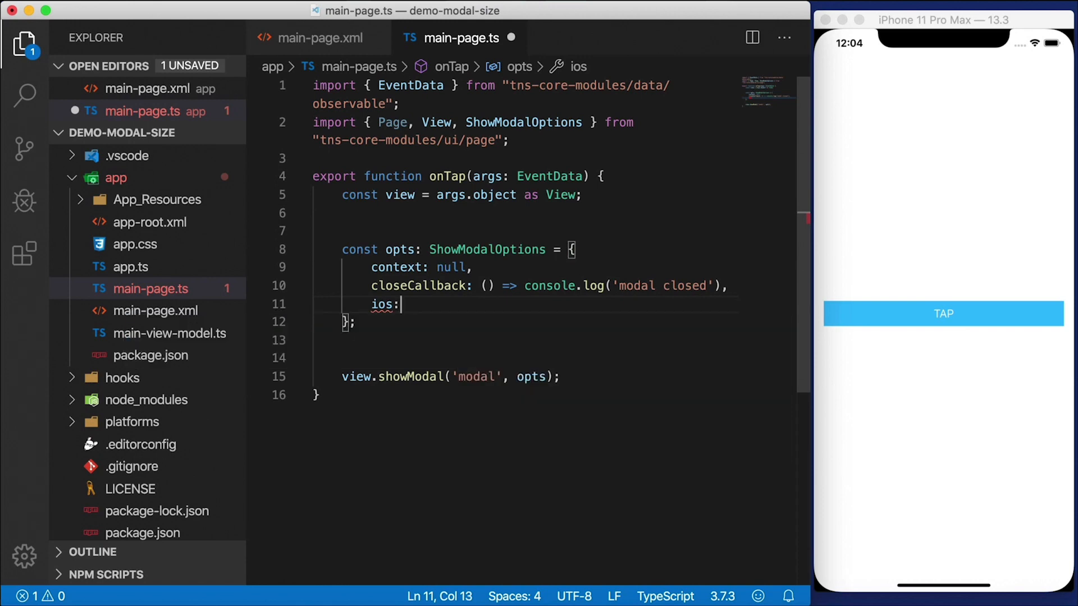
text({})
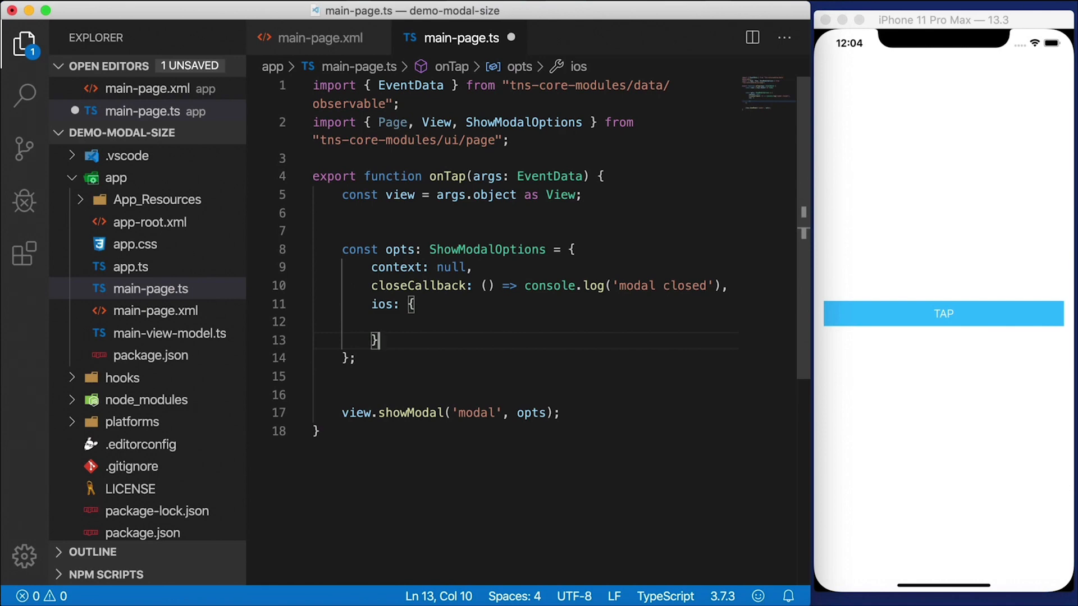
text(fu,)
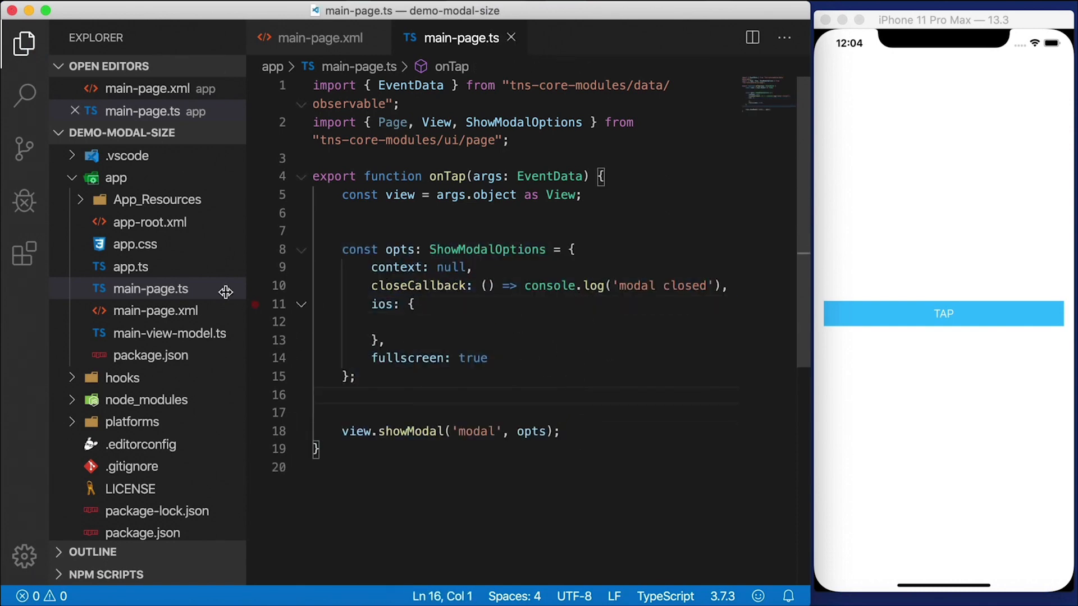
click(146, 288)
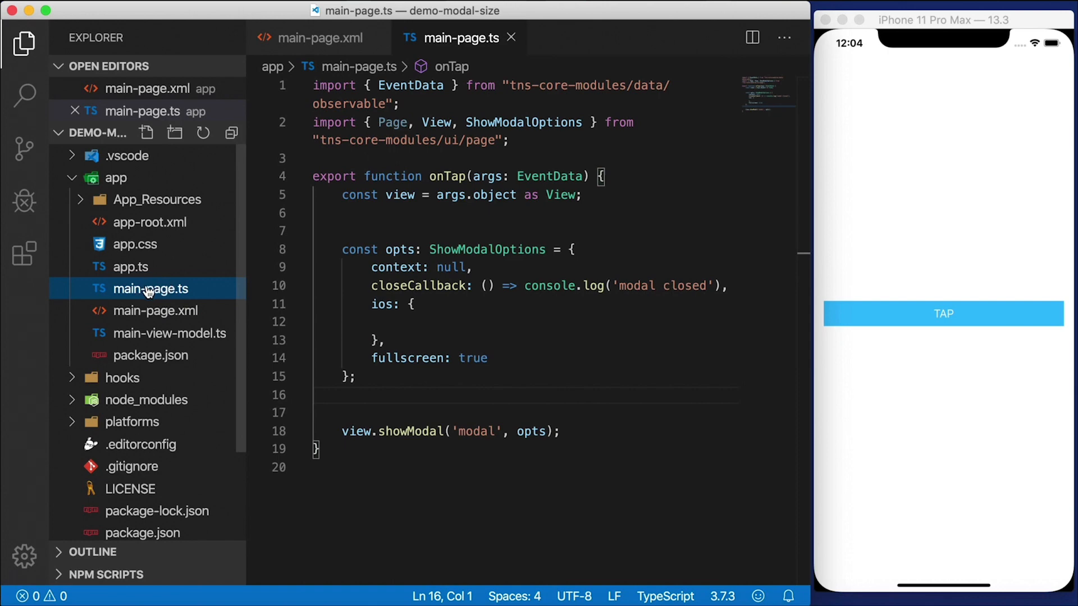
Step: Create modal.ts and modal.xml files inside the app folder
click(146, 133)
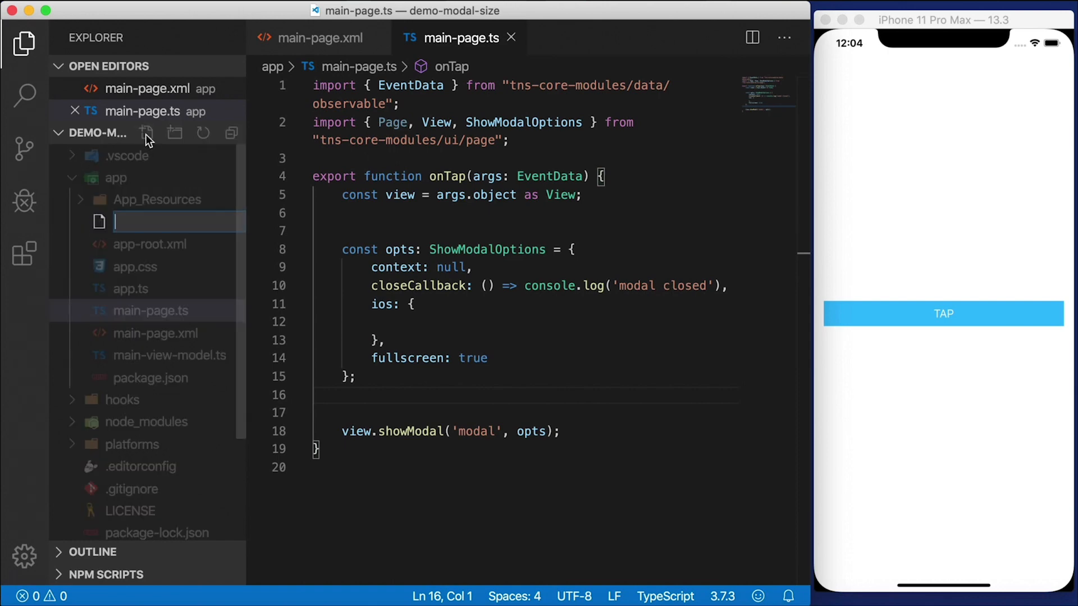
text(modal.t)
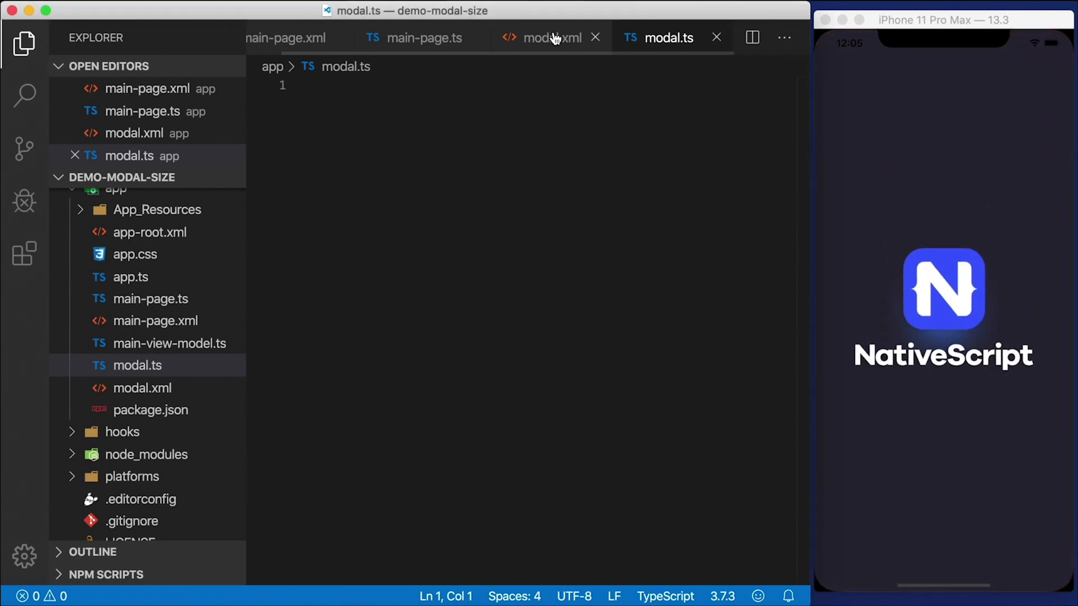
click(550, 37)
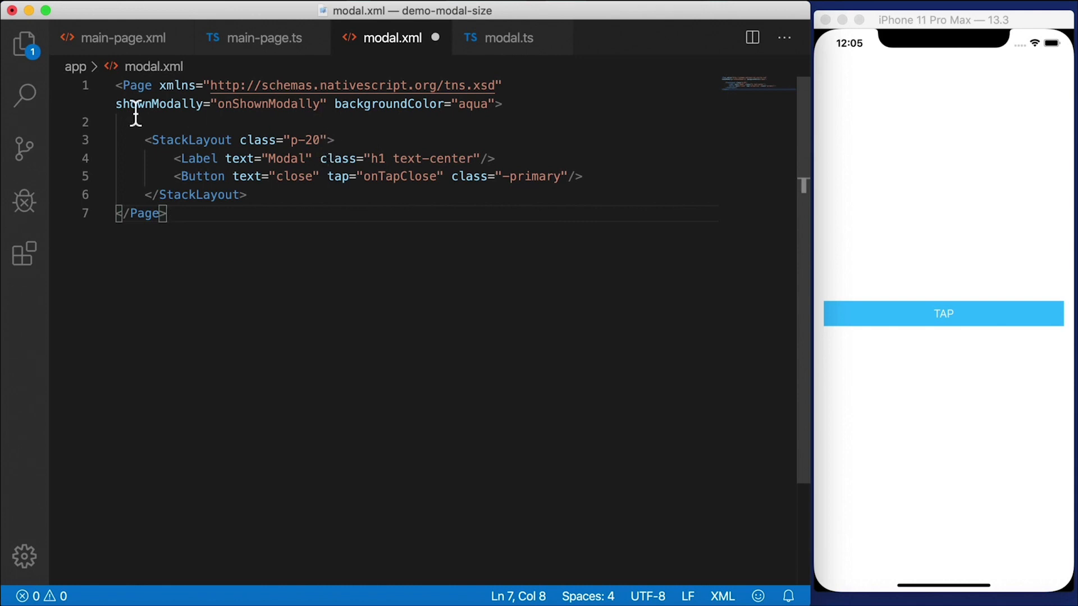
Step: Save modal.xml as an aqua Page using onShownModally, a Modal label and an onTapClose button
drag(116, 104, 343, 104)
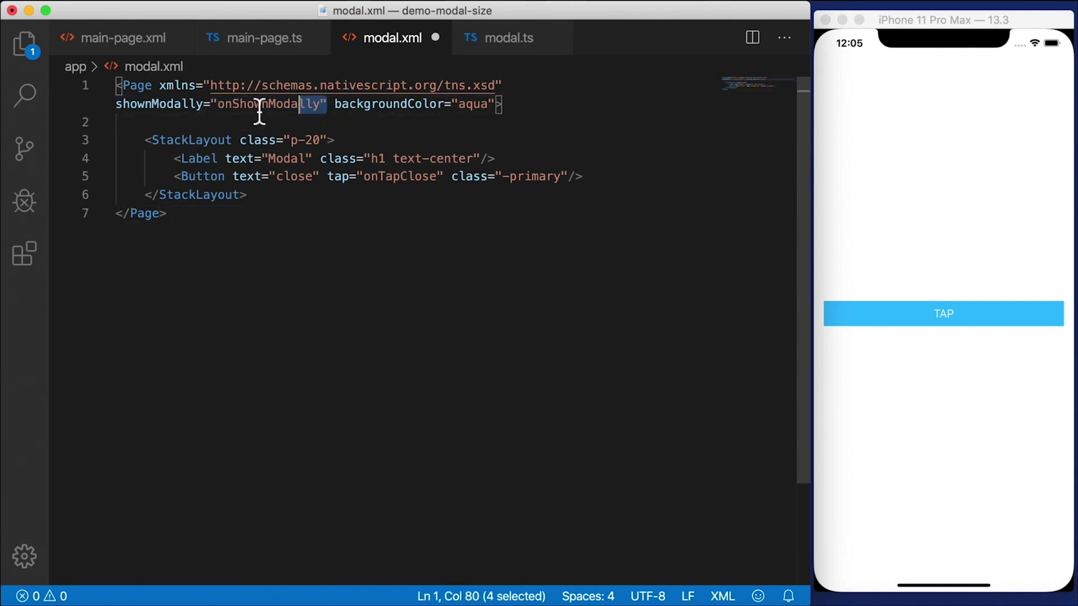
double_click(269, 104)
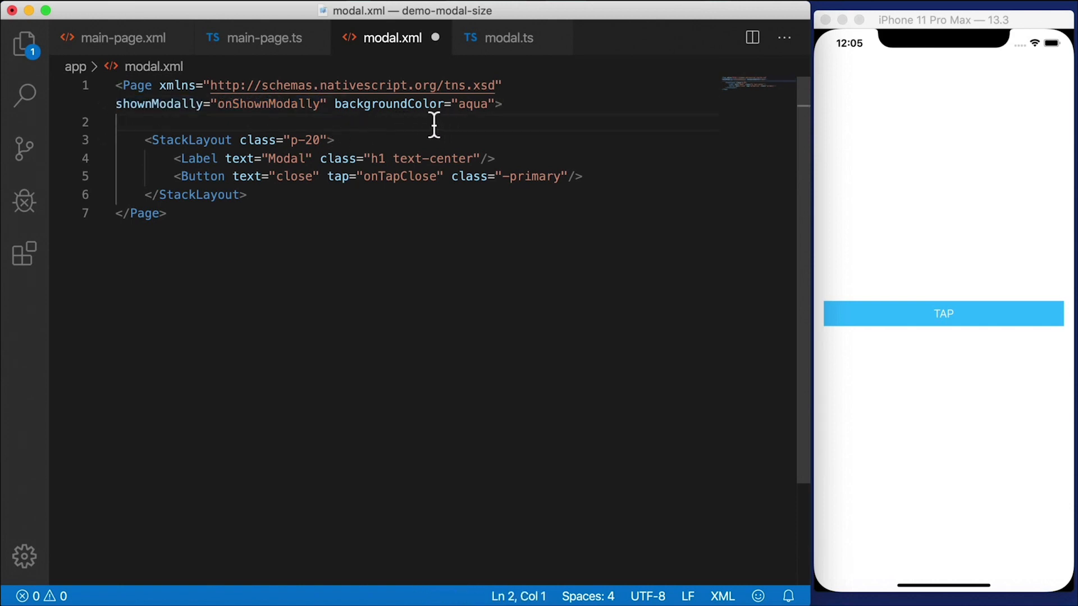
double_click(471, 104)
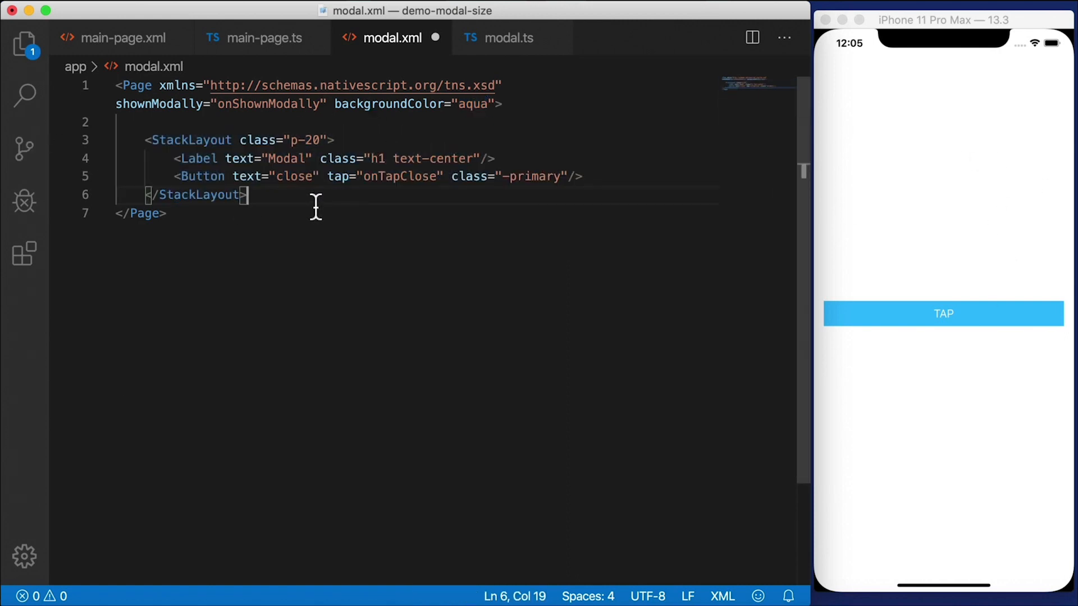
mouse_move(203, 195)
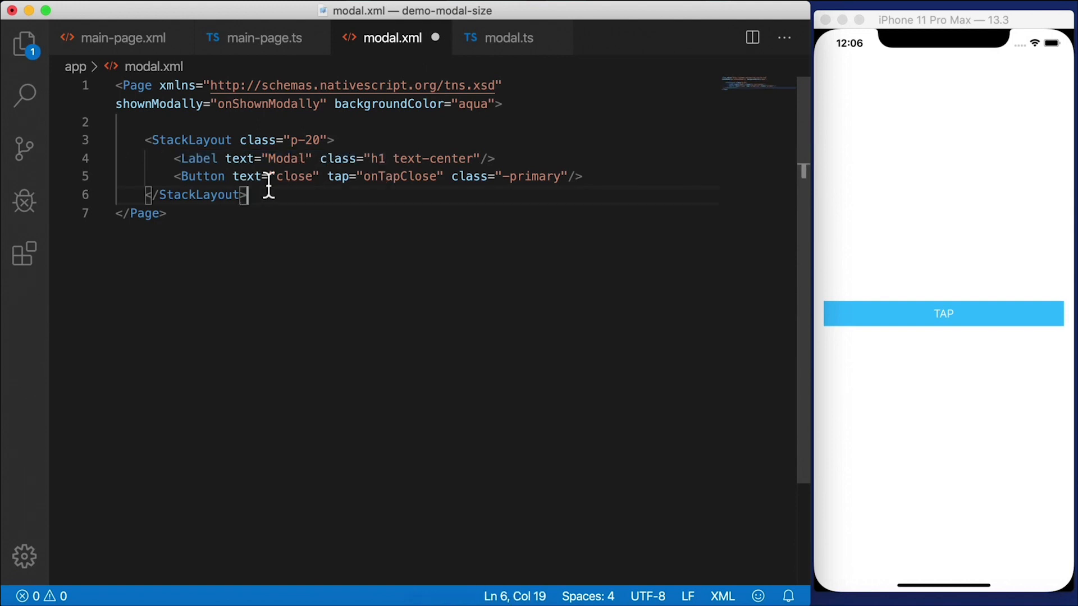
double_click(400, 175)
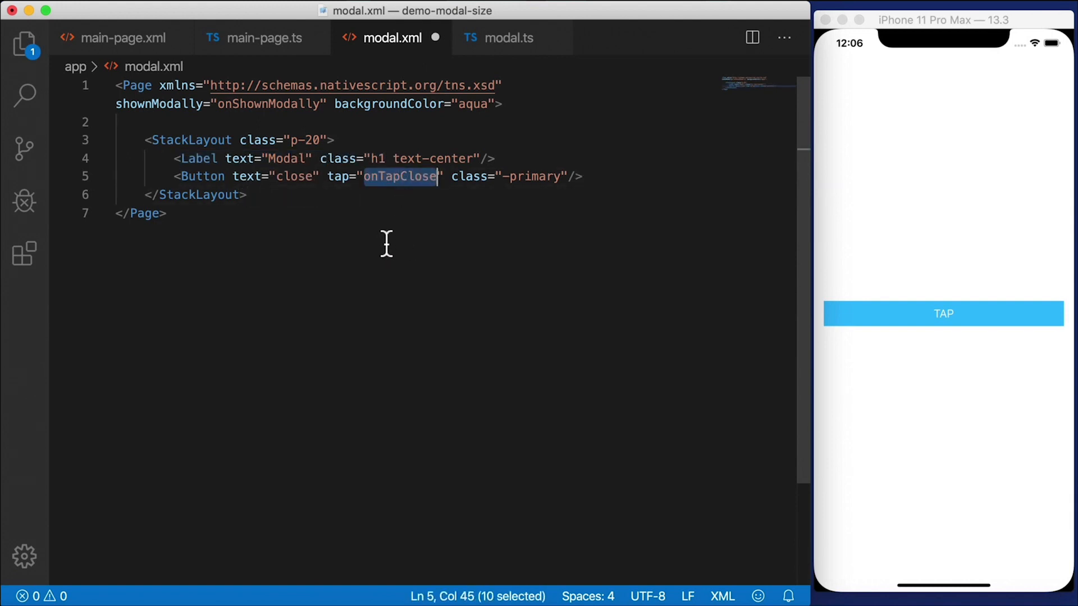
click(167, 213)
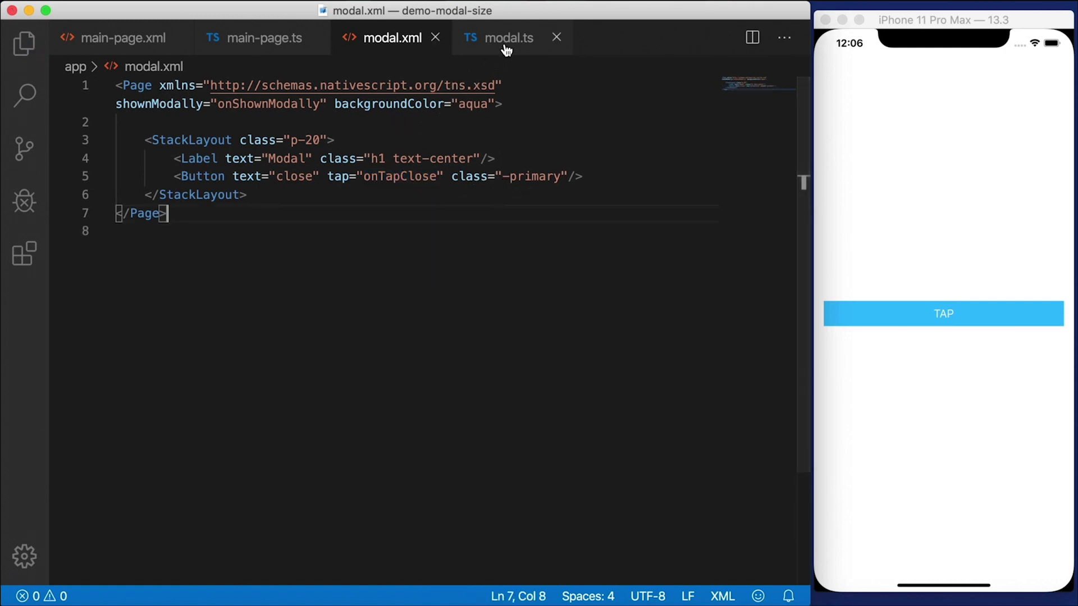
Step: Write modal.ts saving args.closeCallback in onShownModally and invoking it from onTapClose
click(507, 38)
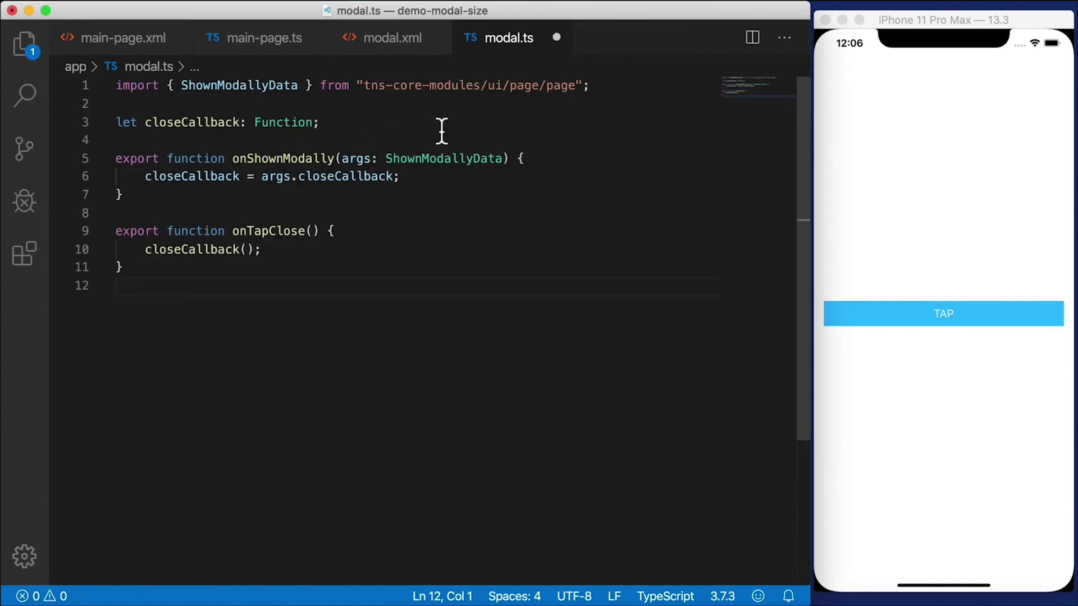
double_click(196, 86)
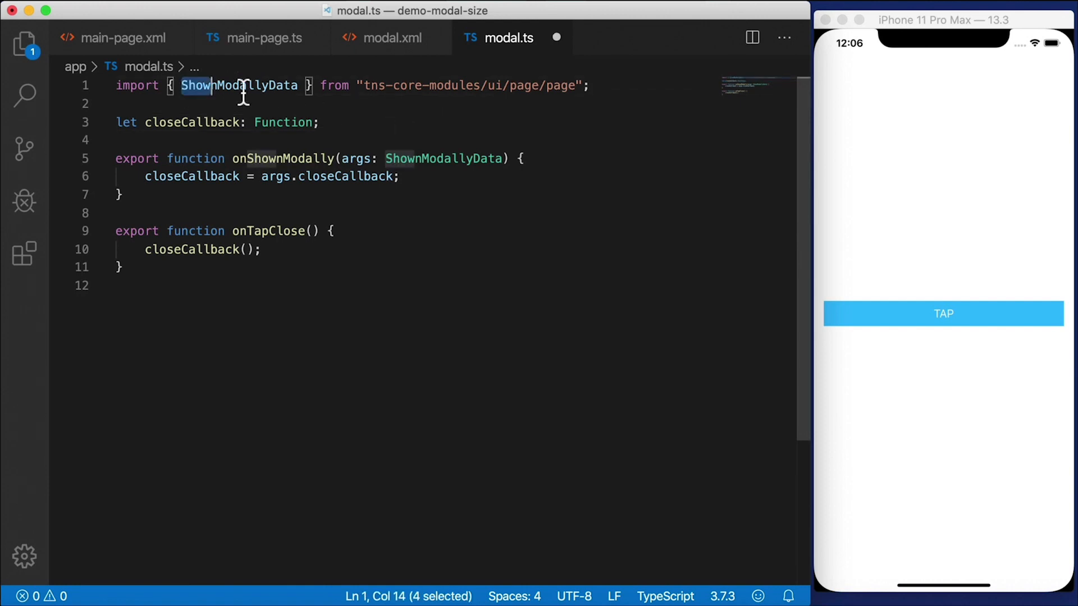
click(388, 37)
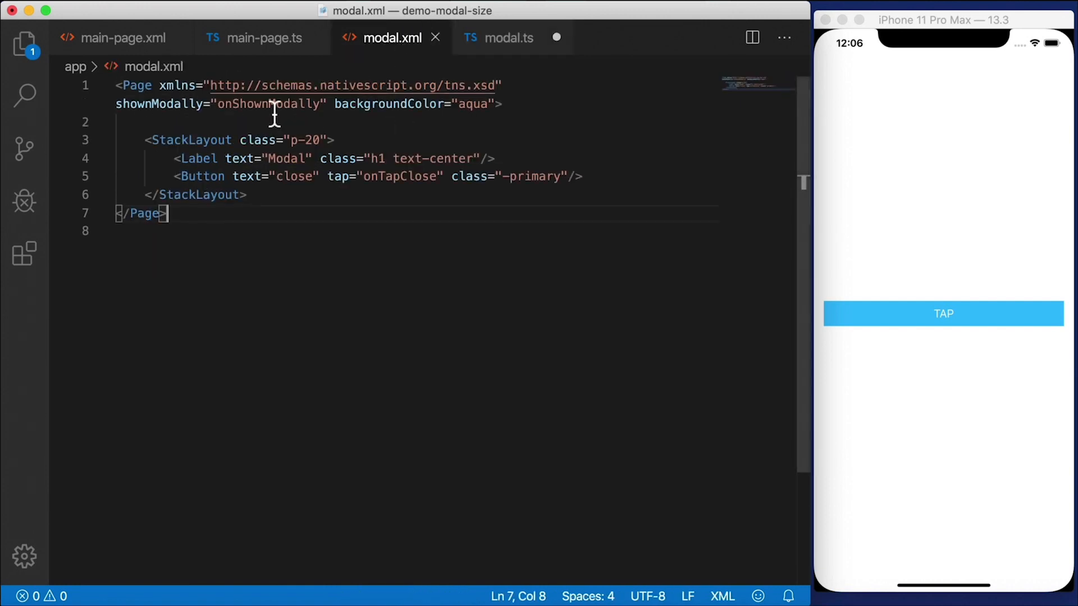
double_click(269, 104)
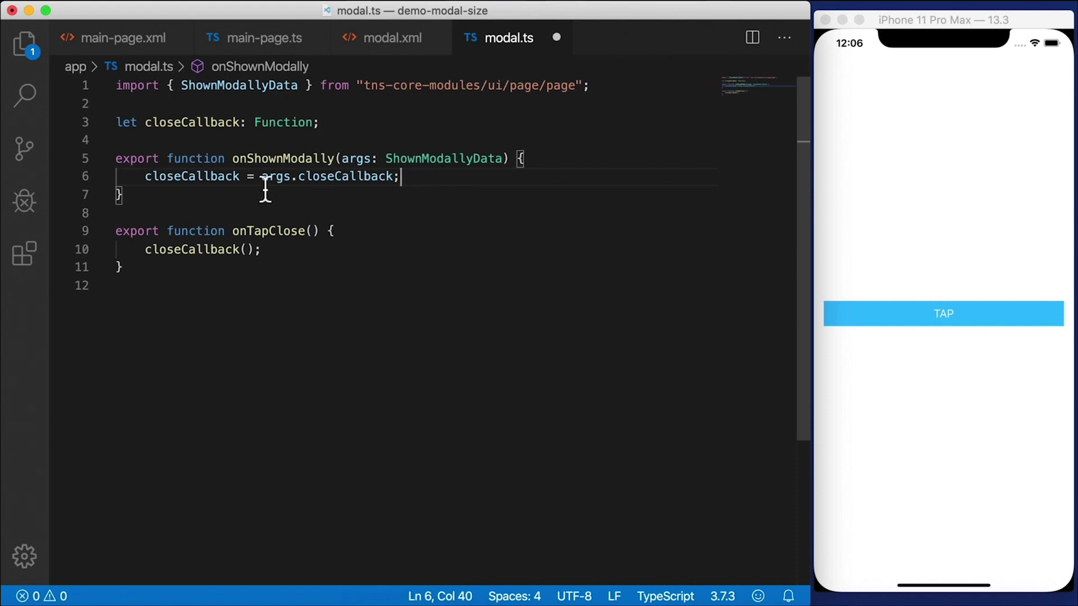
double_click(343, 176)
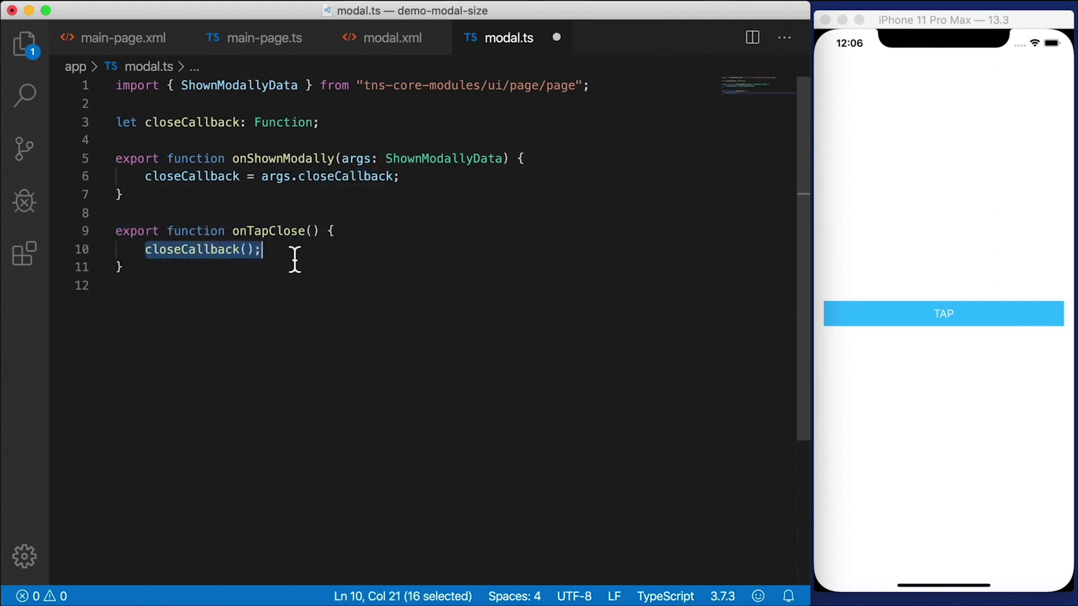
click(384, 213)
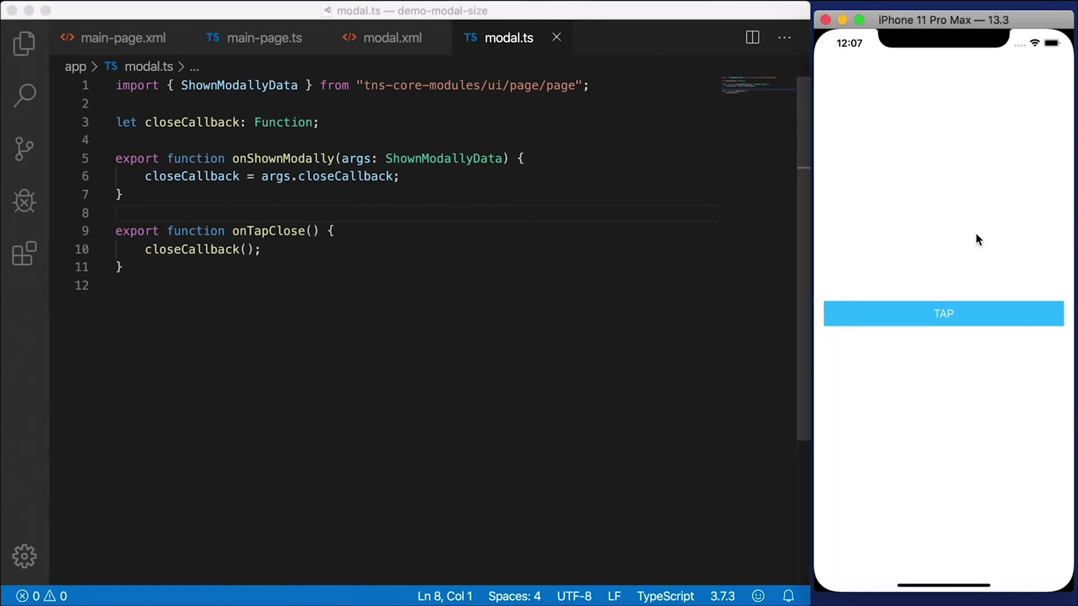
Step: Open and close the aqua modal twice on the iPhone 11 Pro Max simulator
click(943, 313)
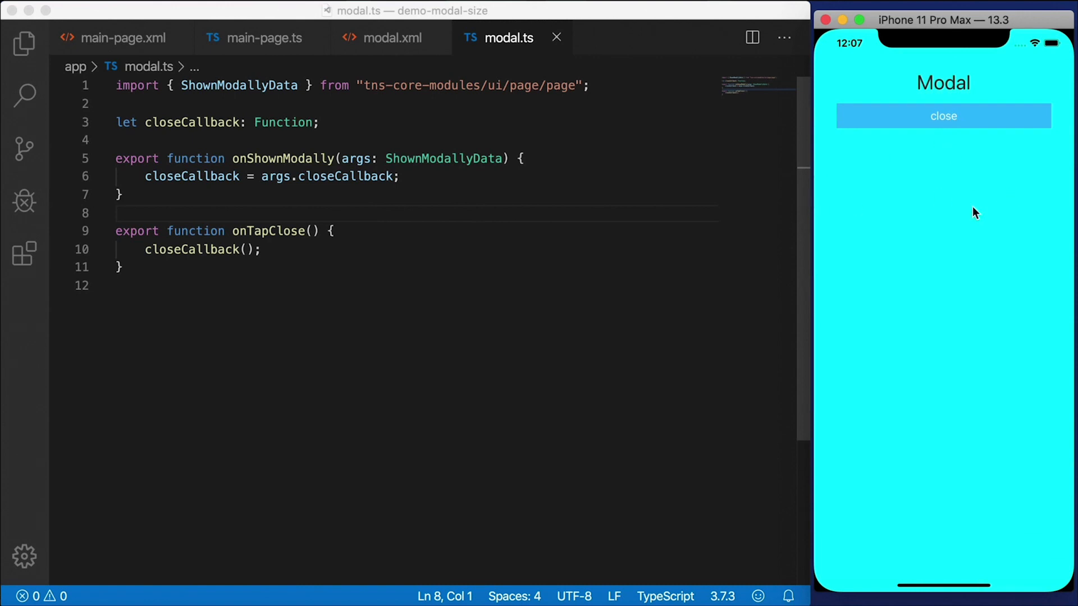
click(943, 115)
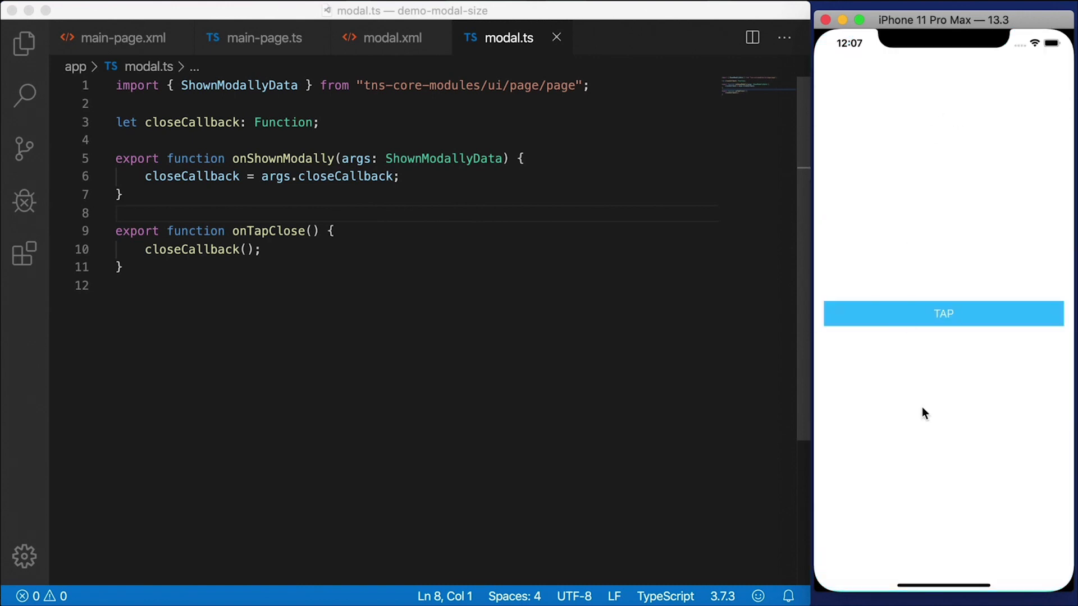
click(942, 313)
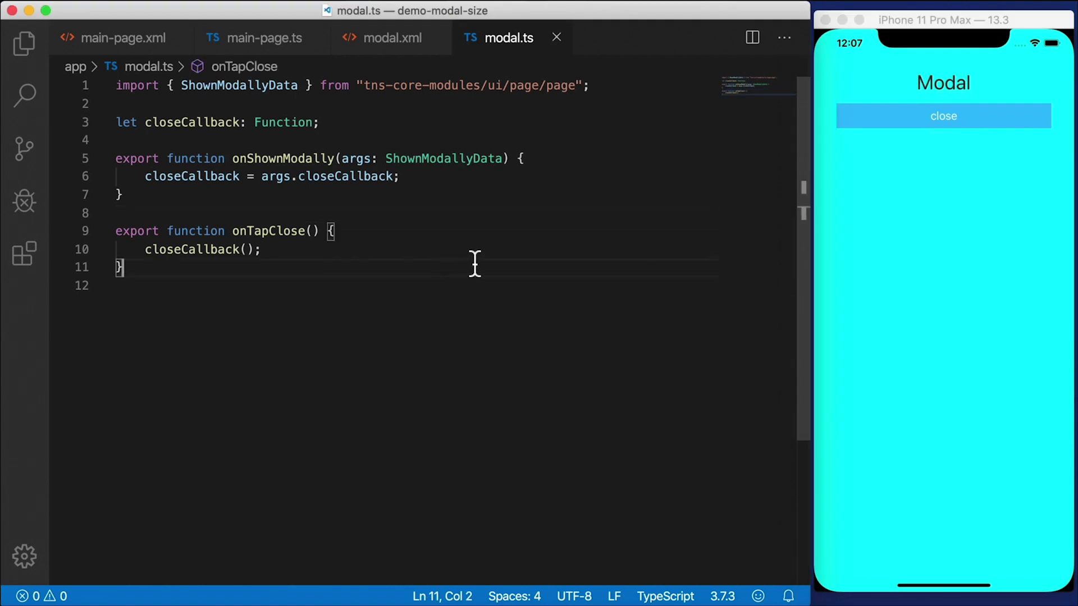
mouse_move(562, 290)
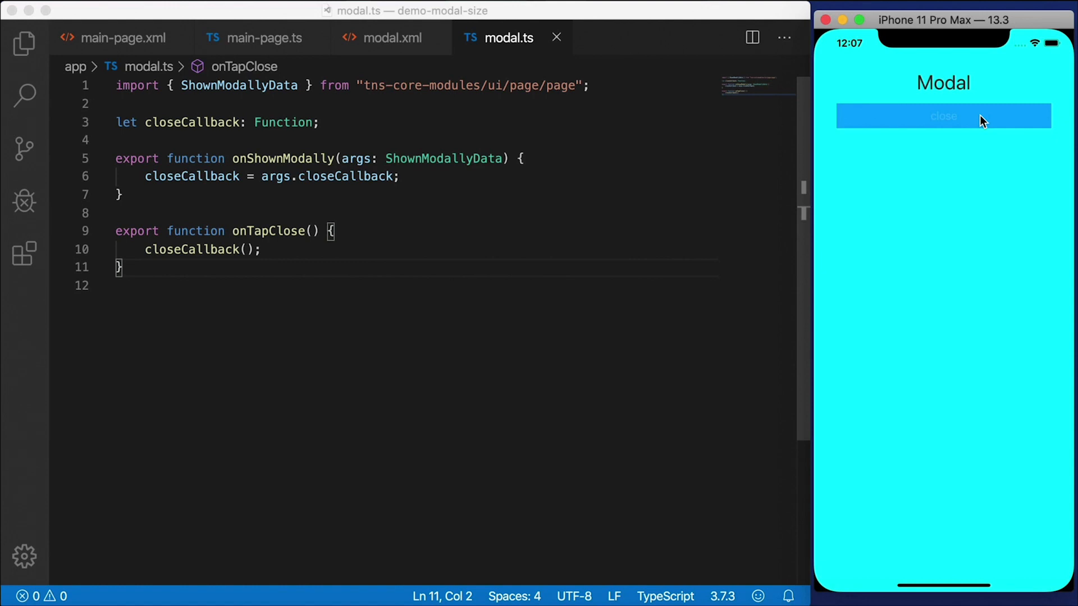
click(942, 116)
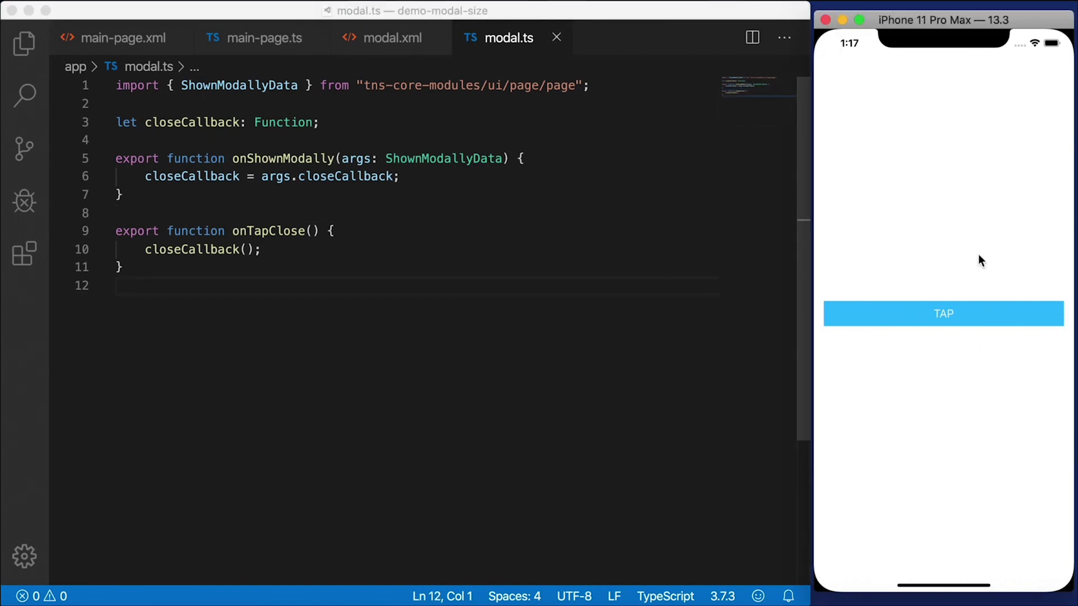
Step: Replace fullscreen: true with false in main-page.ts's opts object
click(264, 37)
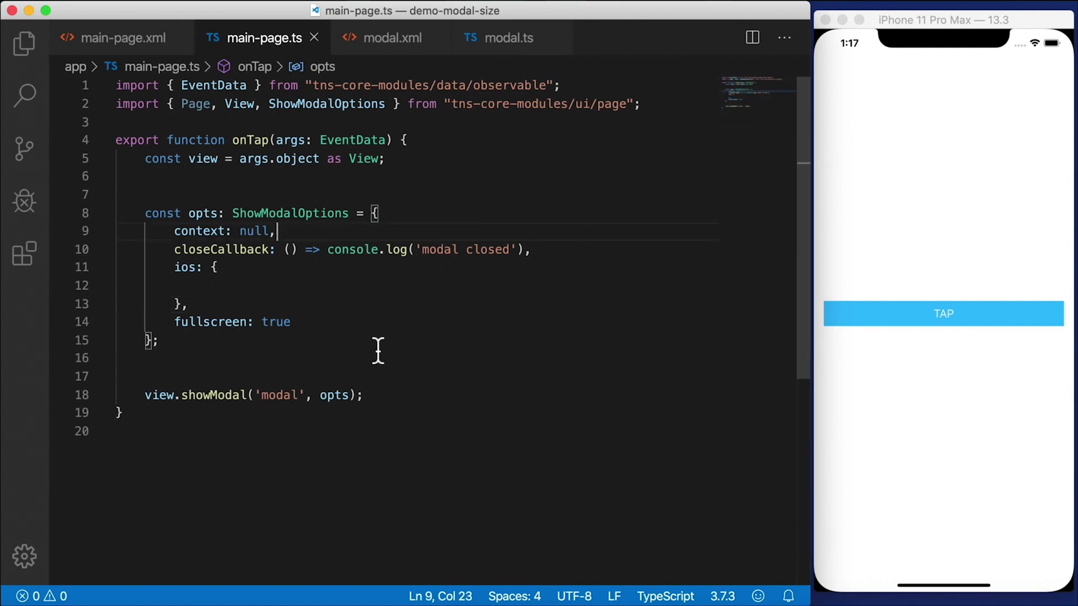
double_click(275, 321)
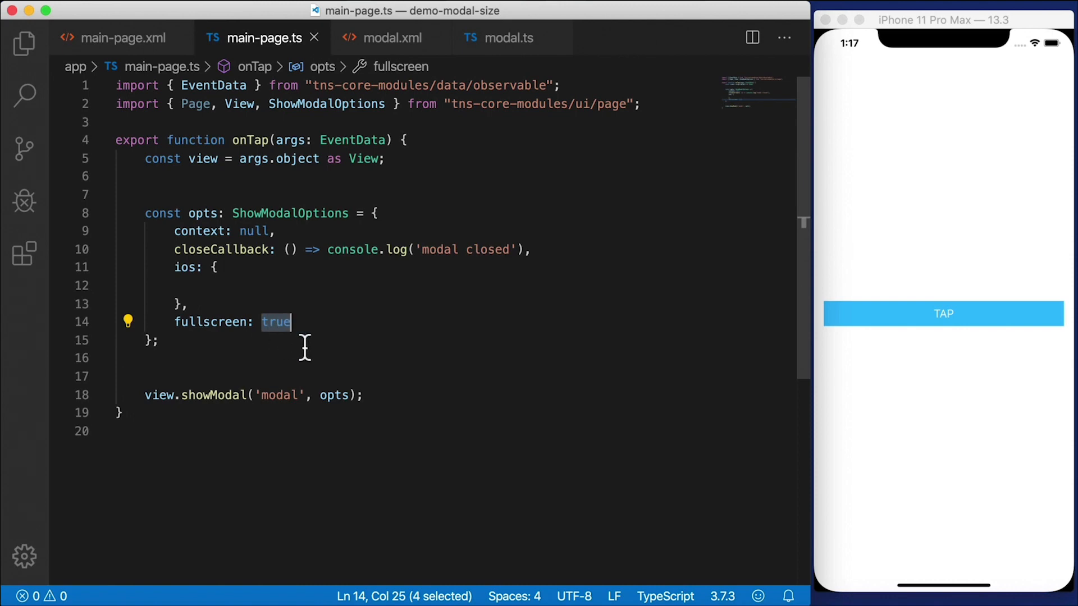
text(fal)
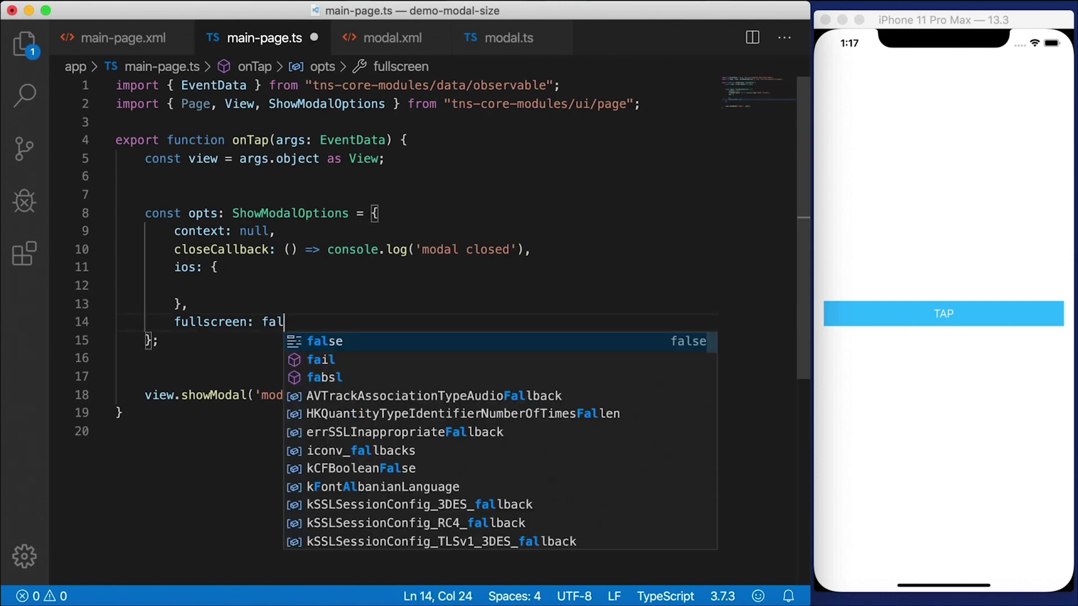
key(Tab)
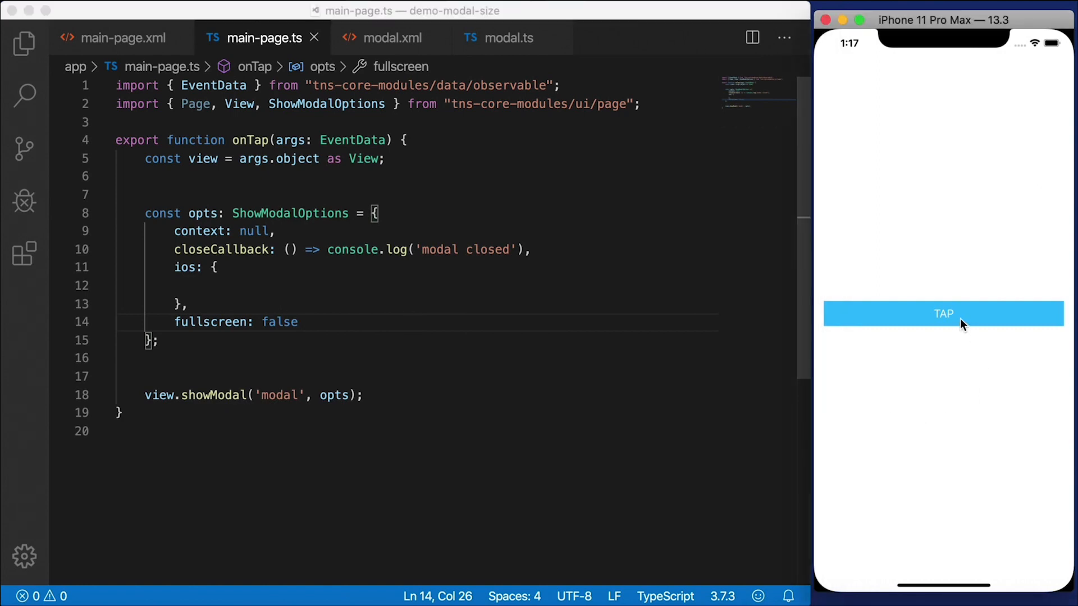
click(943, 313)
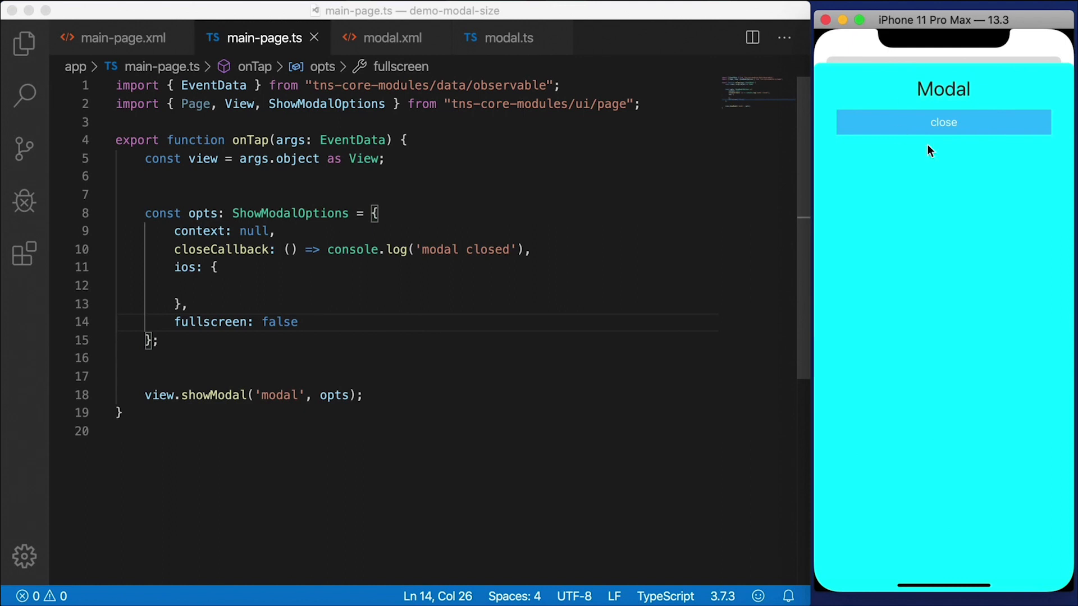
mouse_move(964, 153)
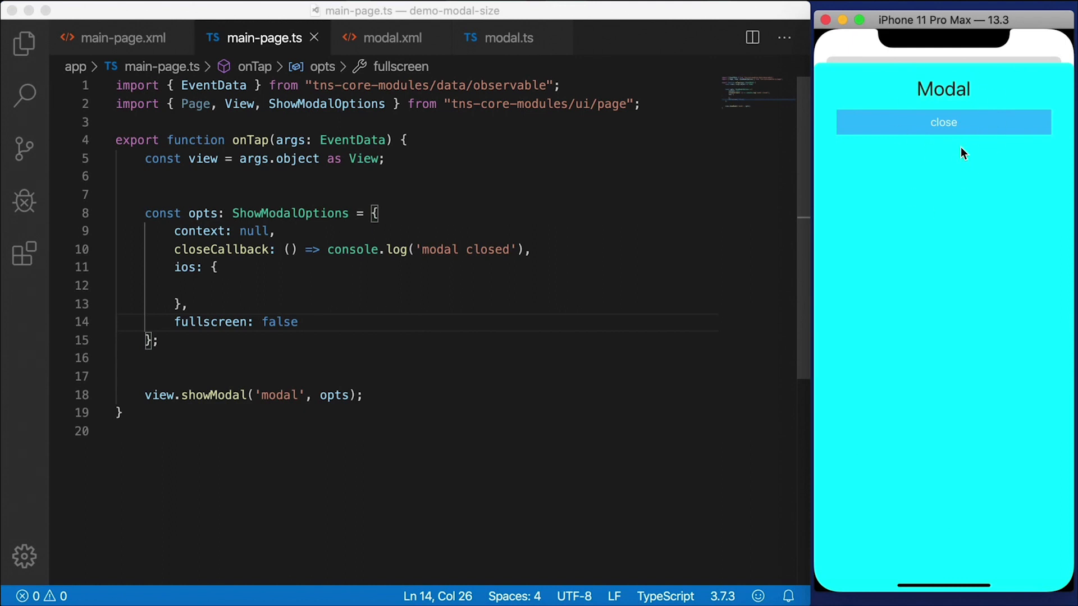
click(943, 122)
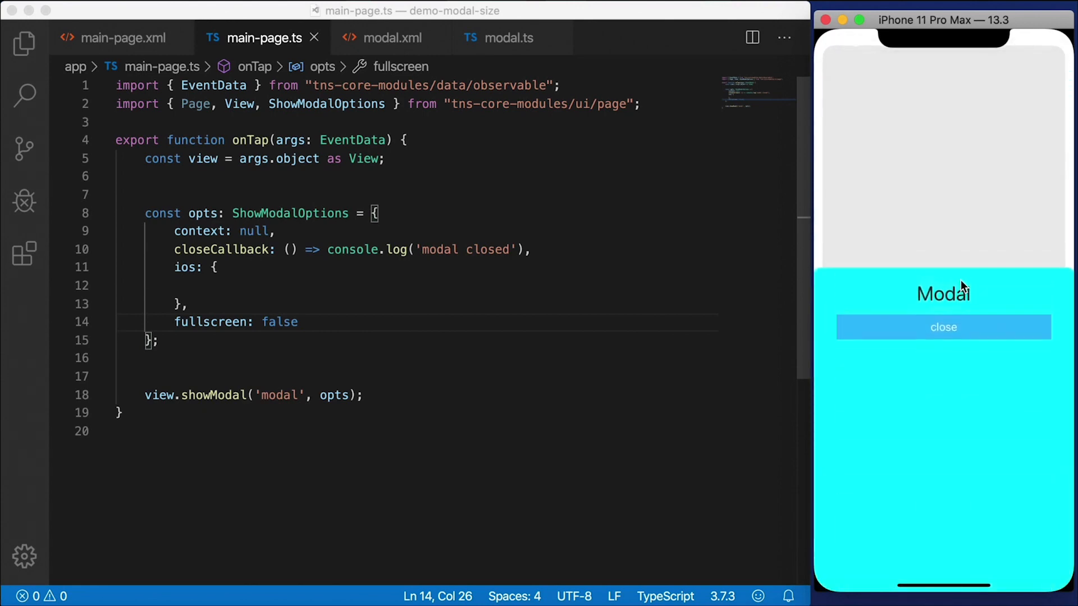
click(943, 326)
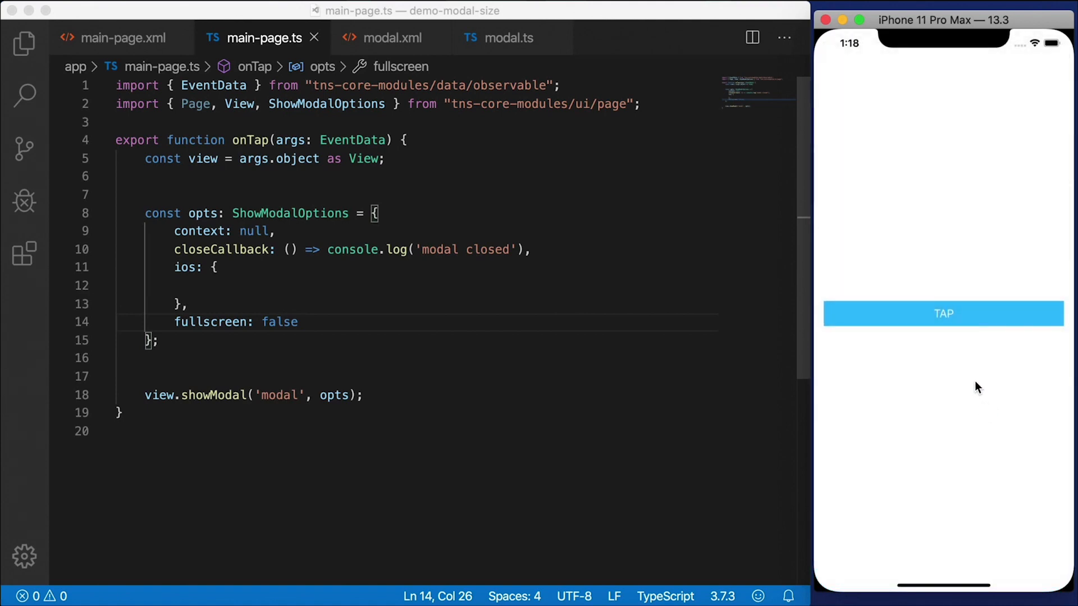
click(943, 313)
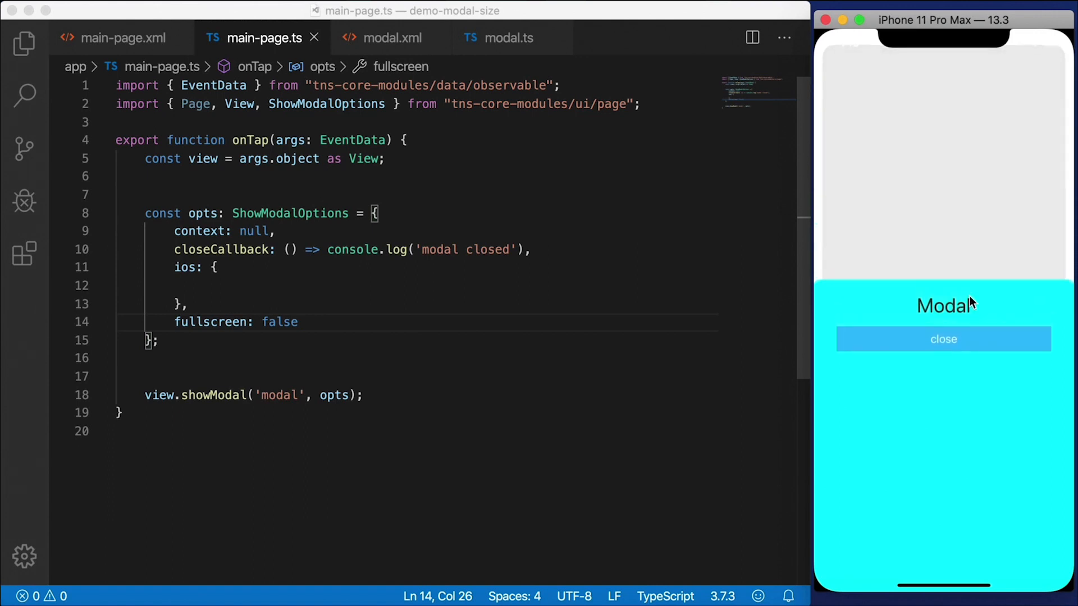
click(943, 339)
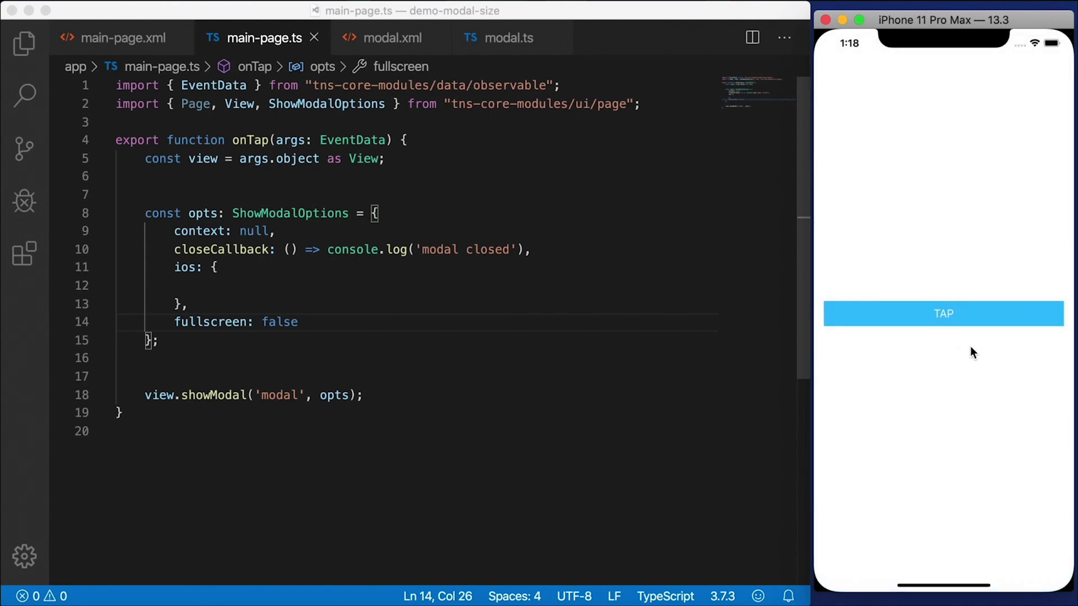
mouse_move(942, 279)
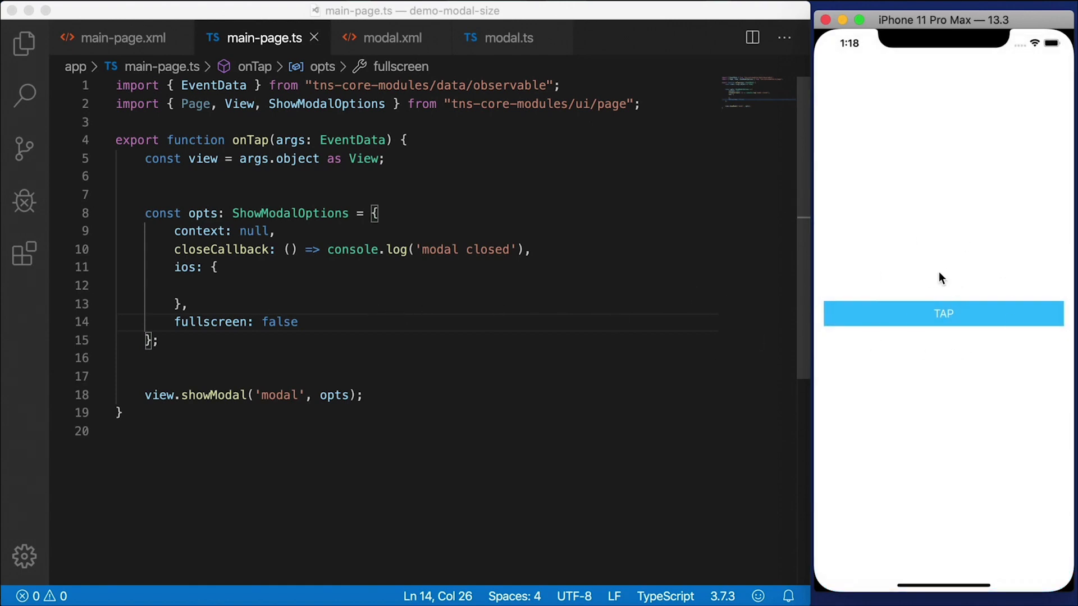
mouse_move(581, 315)
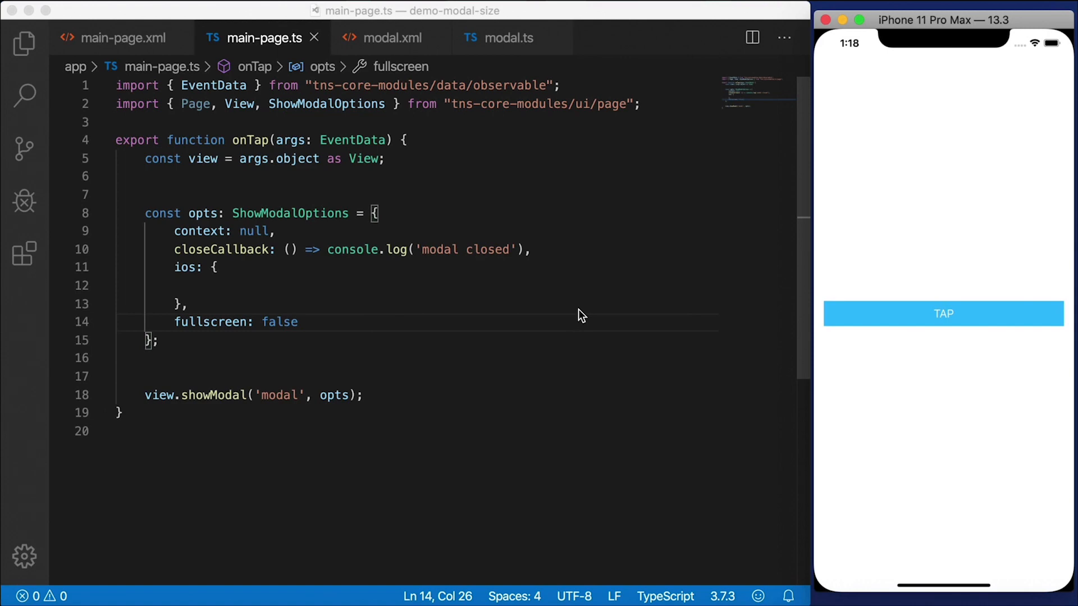
mouse_move(347, 328)
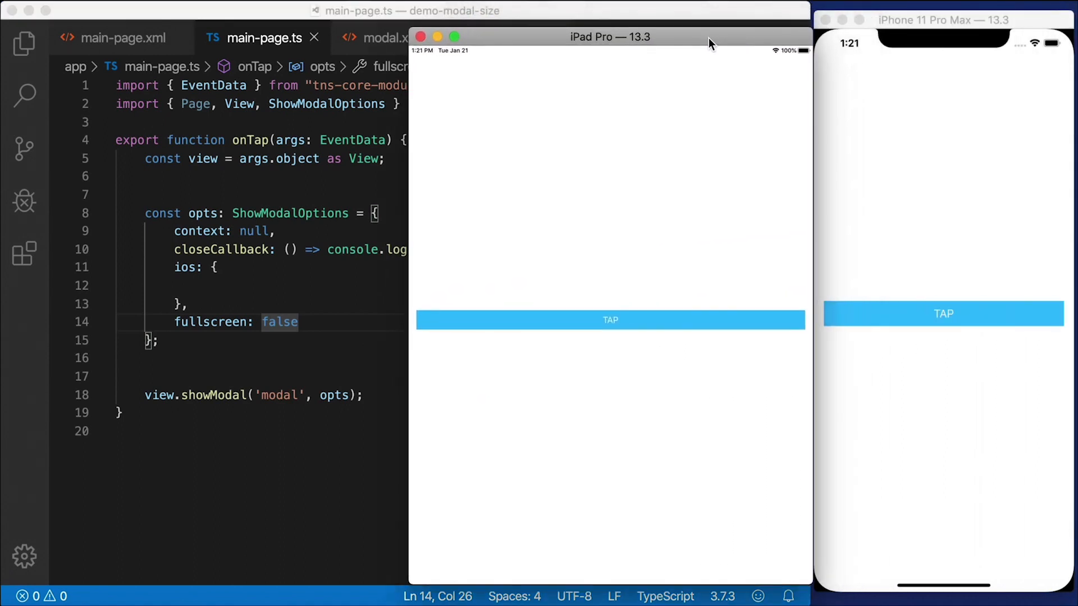
Step: Tap the TAP button on the iPad Pro simulator to show the aqua modal sheet
click(610, 320)
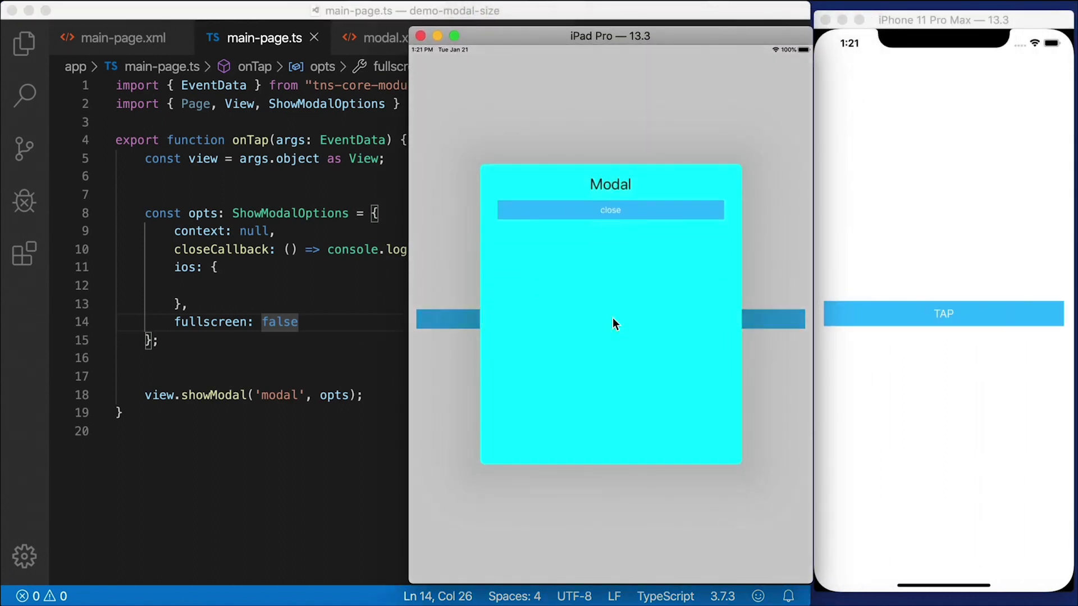
mouse_move(571, 269)
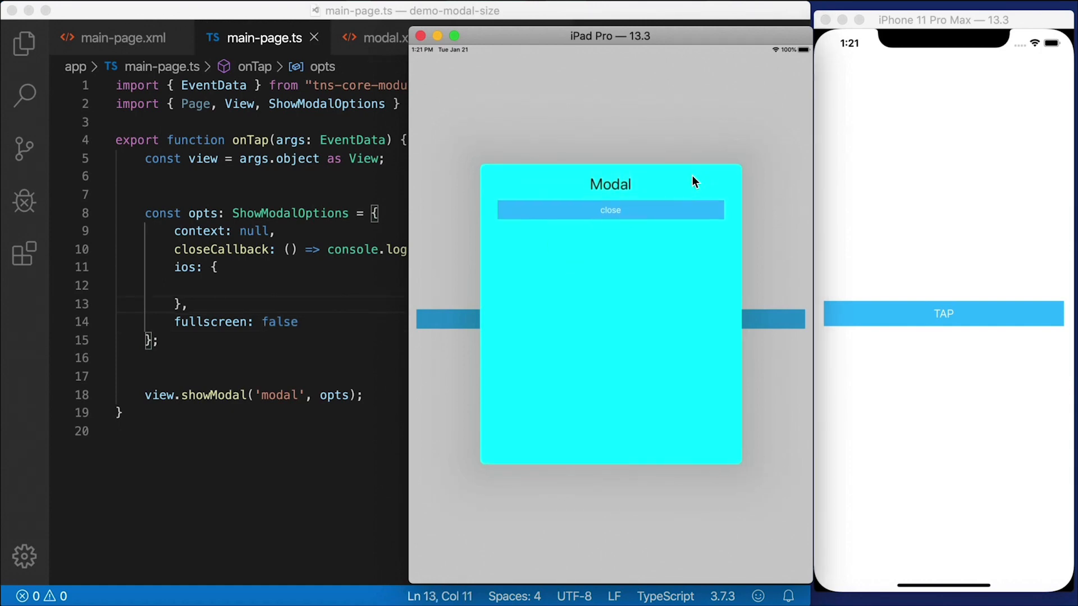
mouse_move(693, 133)
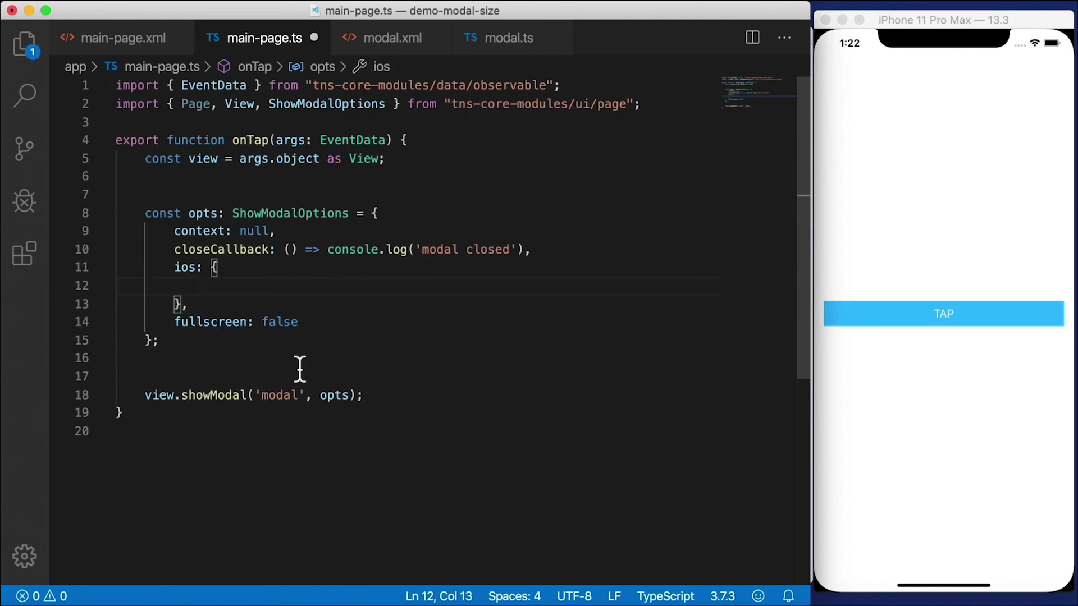
Step: Enter height: 200 and width: 200 inside the modal's ios options block
text(height:)
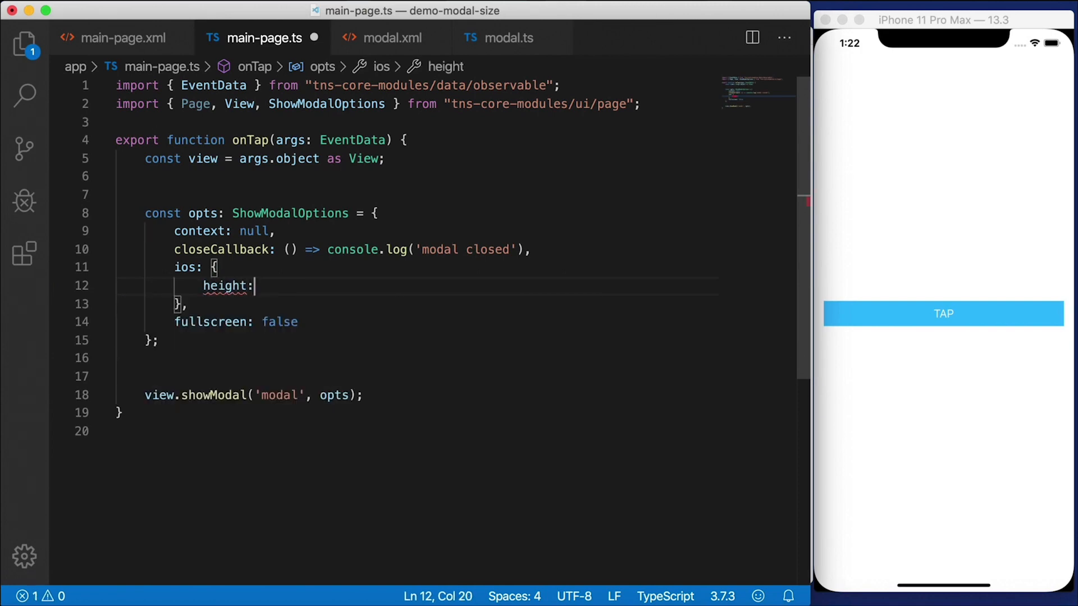
text(200,)
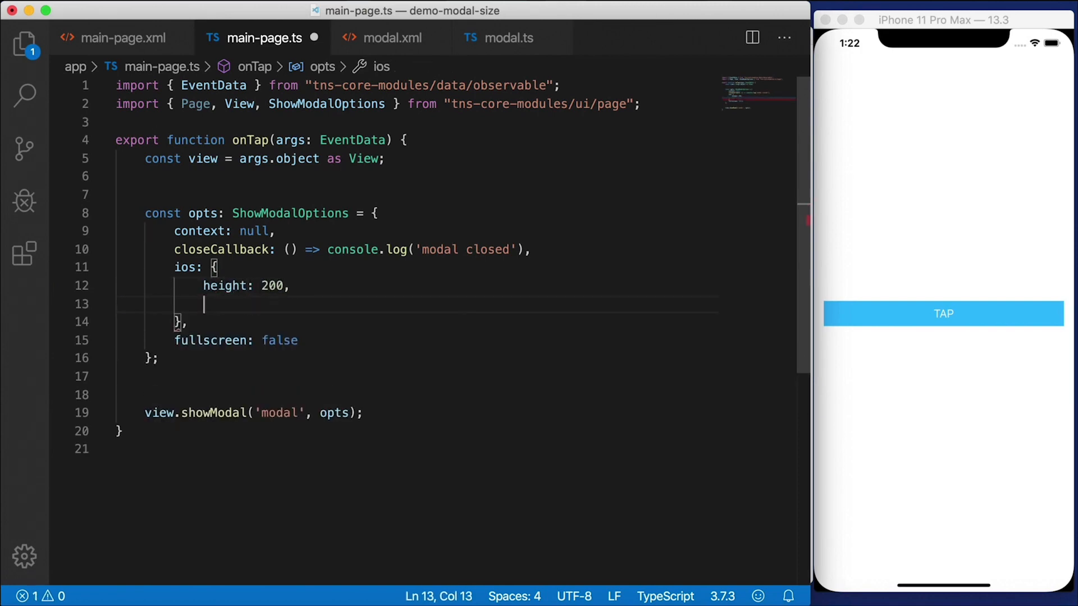
text(width: 200)
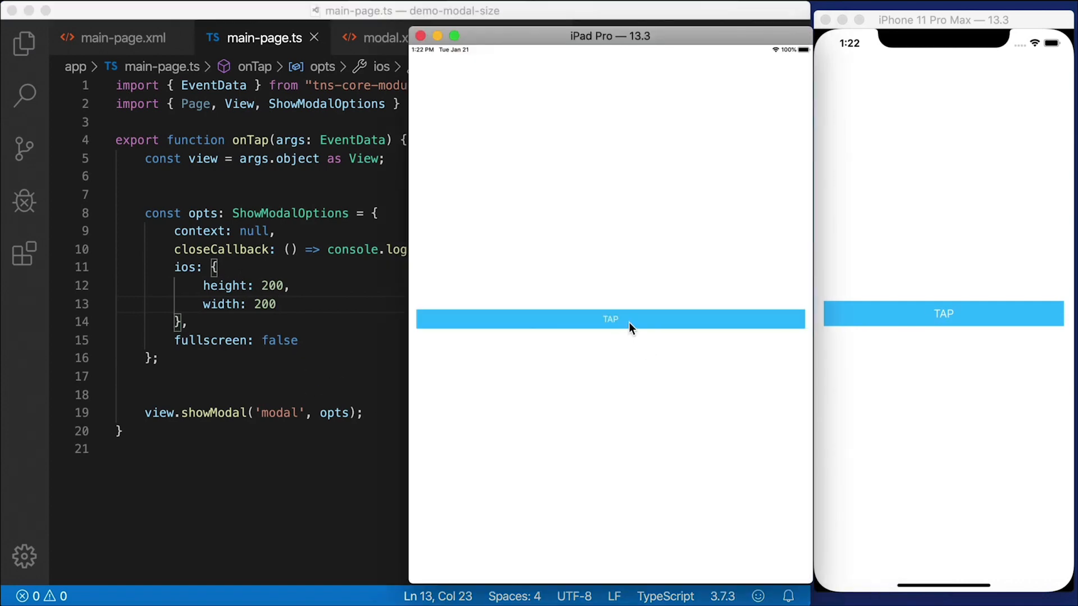
Step: Tap TAP in the iPad simulator to open the modal at its smaller size
click(609, 319)
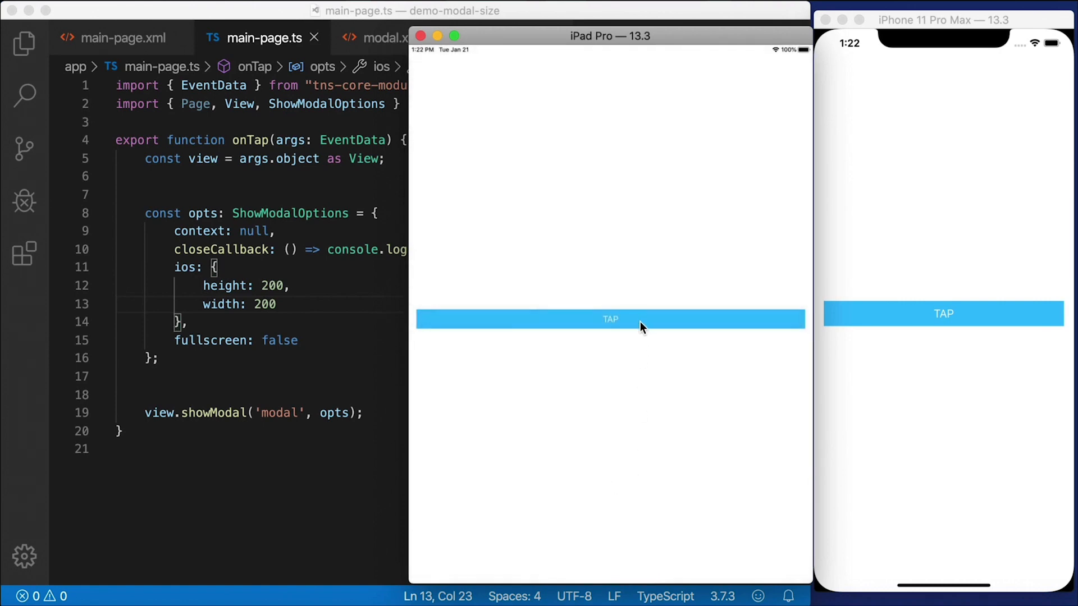
click(609, 318)
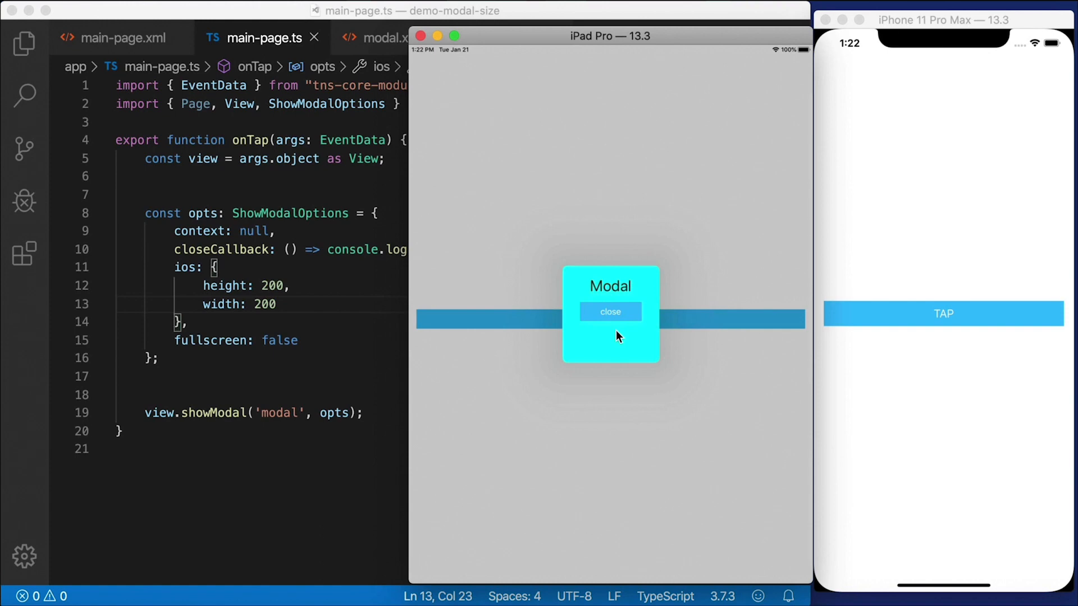
mouse_move(921, 235)
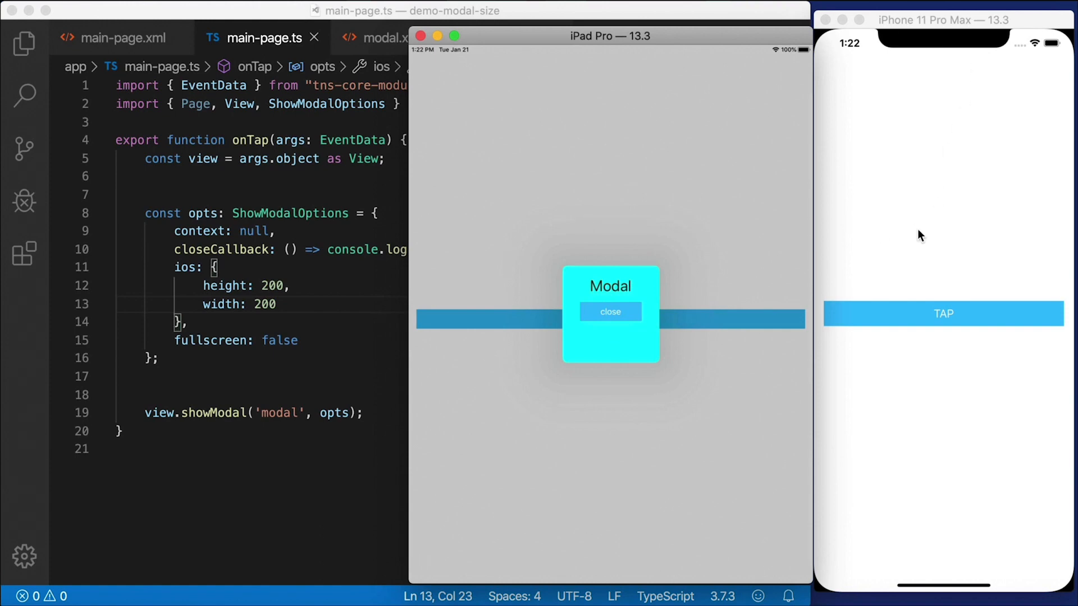
mouse_move(898, 221)
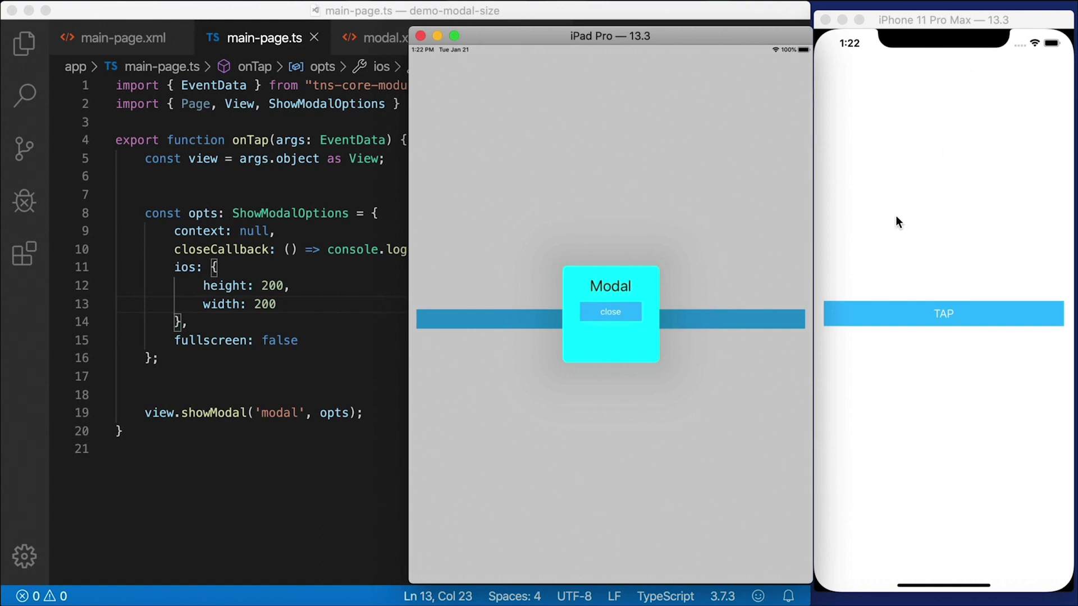
mouse_move(961, 330)
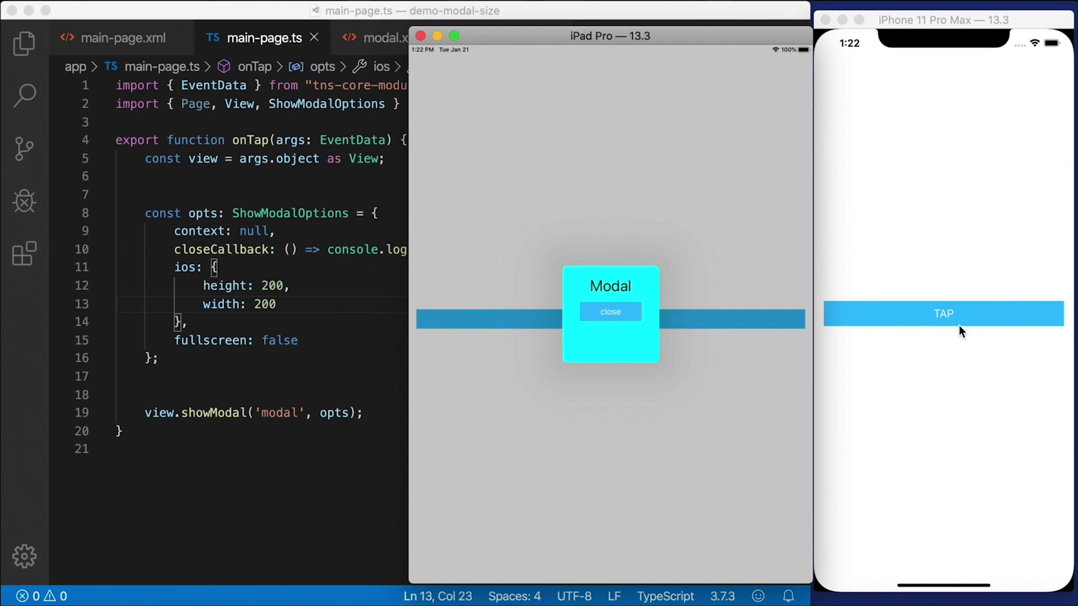
mouse_move(894, 227)
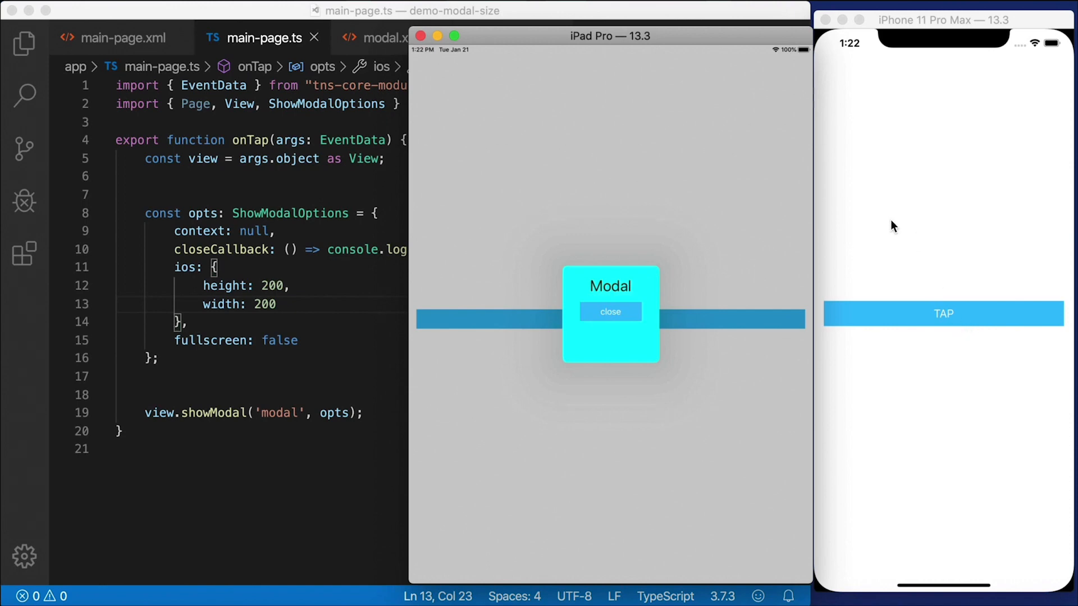
mouse_move(639, 222)
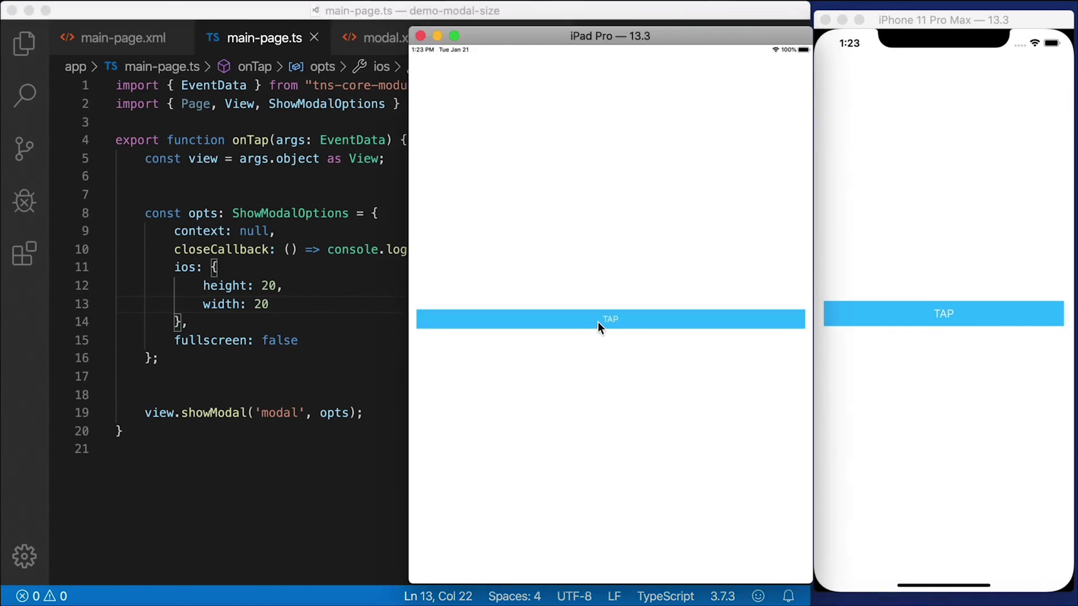
click(609, 319)
text(0,)
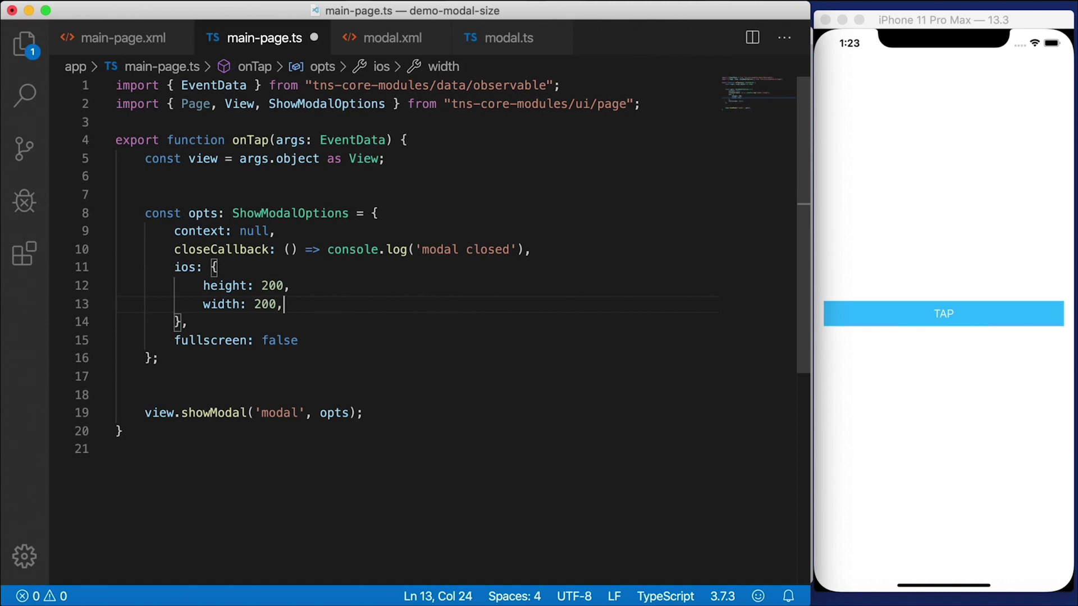
Step: Type presentationStyle: UIModalPresentationStyle. to bring up the enum's member completions
text(presentationStyle)
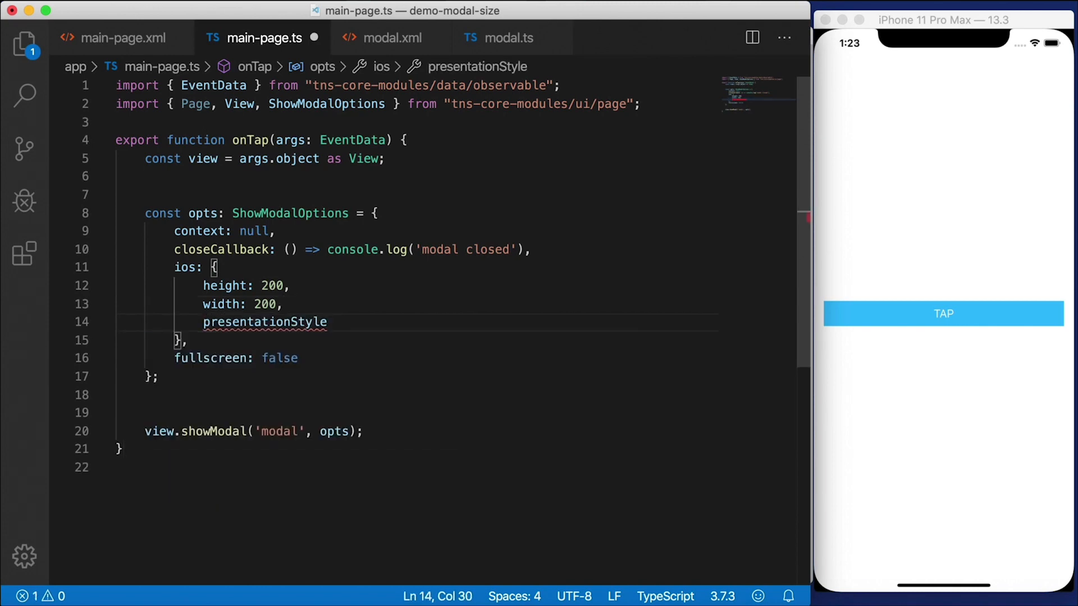
text(:)
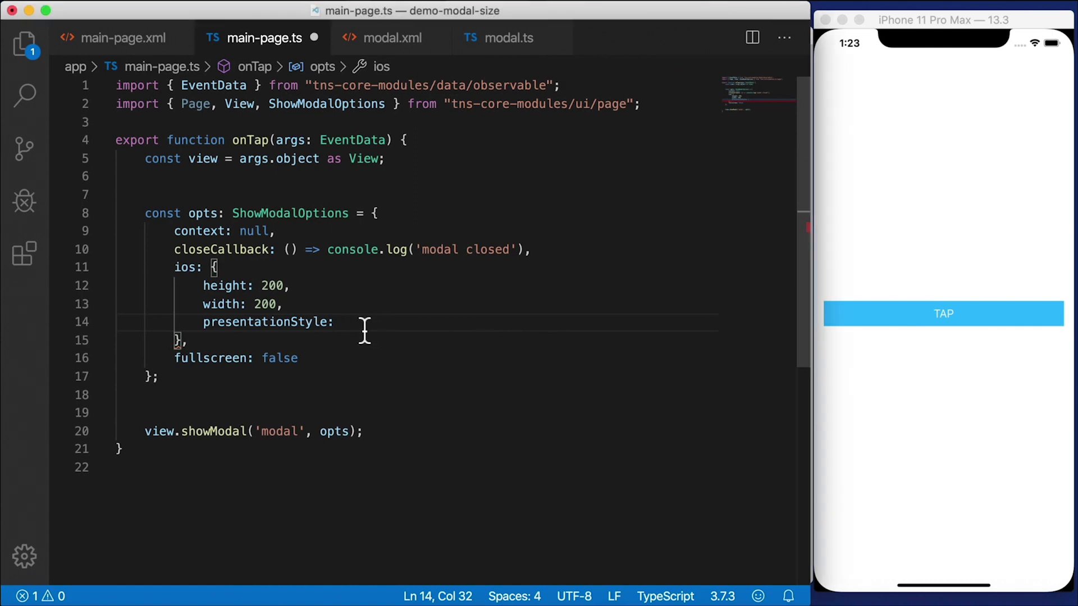
right_click(365, 330)
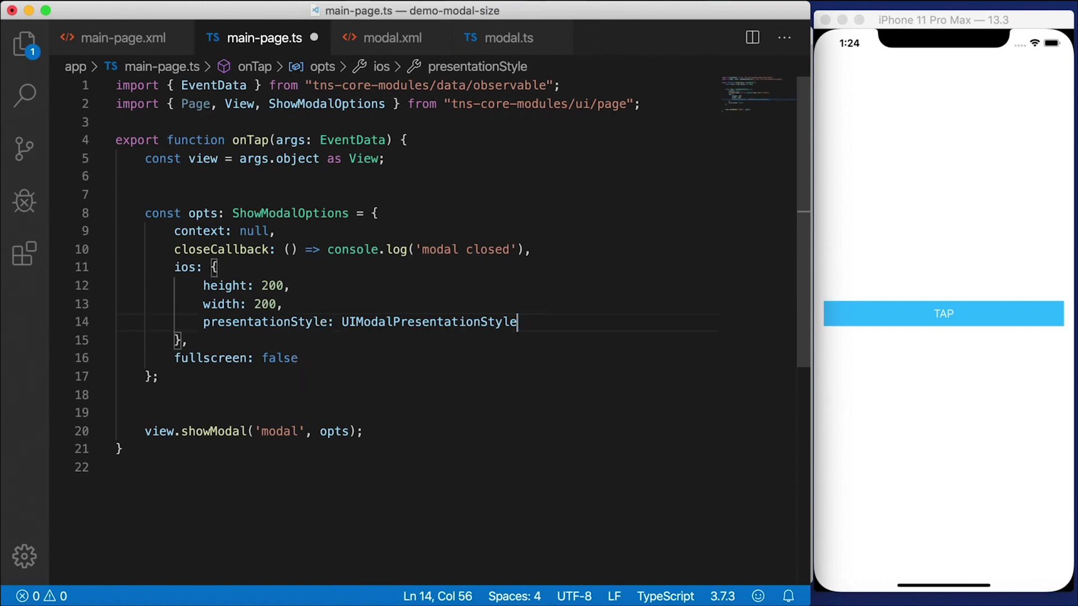
text(.)
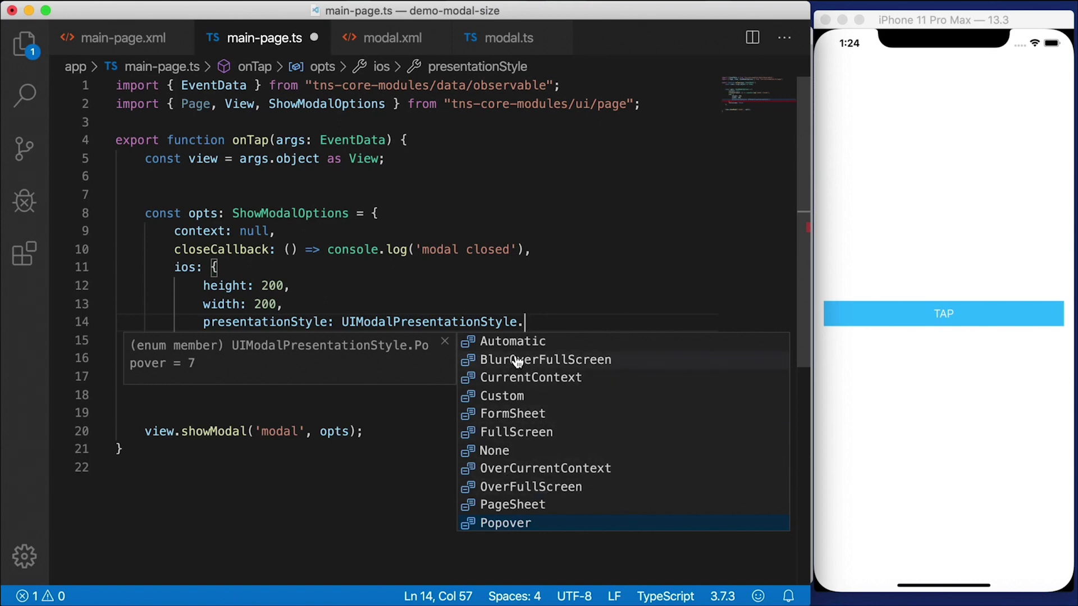
mouse_move(550, 309)
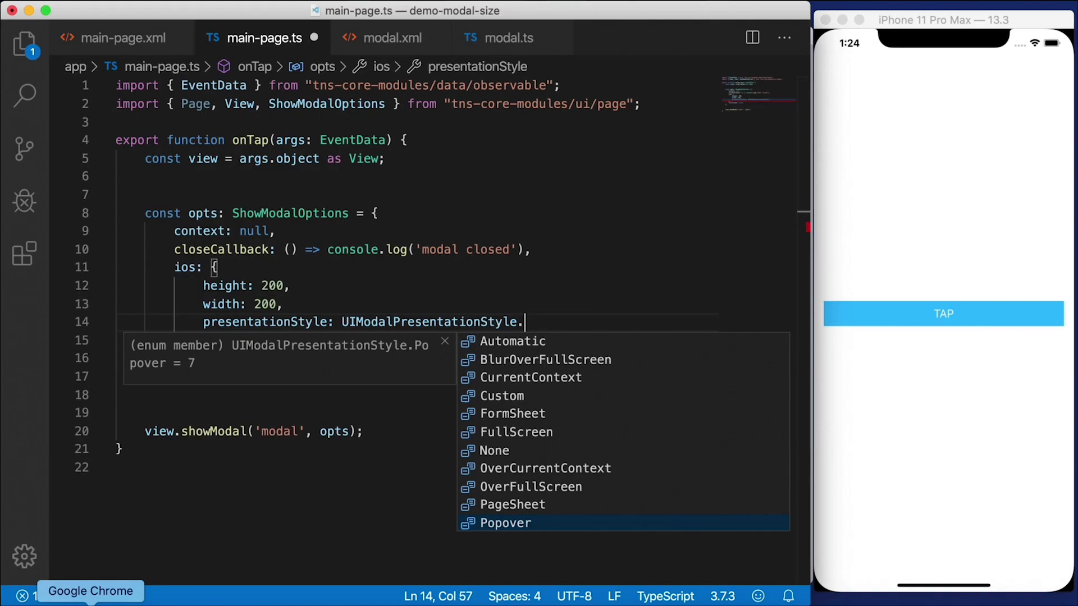
Step: Scroll Apple's UIModalPresentationStyle cases in Chrome and open the popover case
click(89, 591)
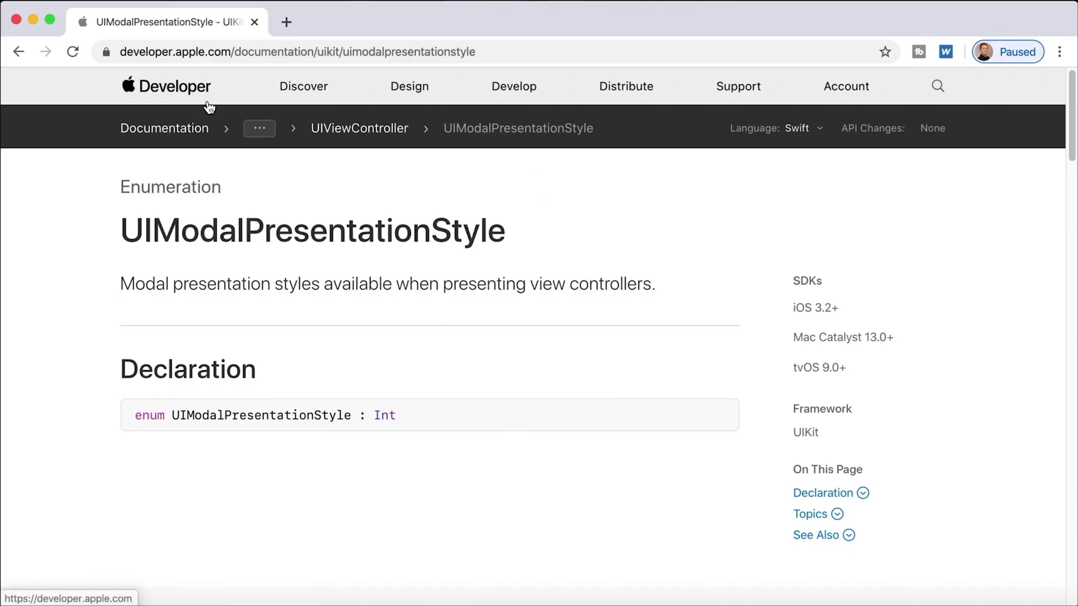
mouse_move(526, 250)
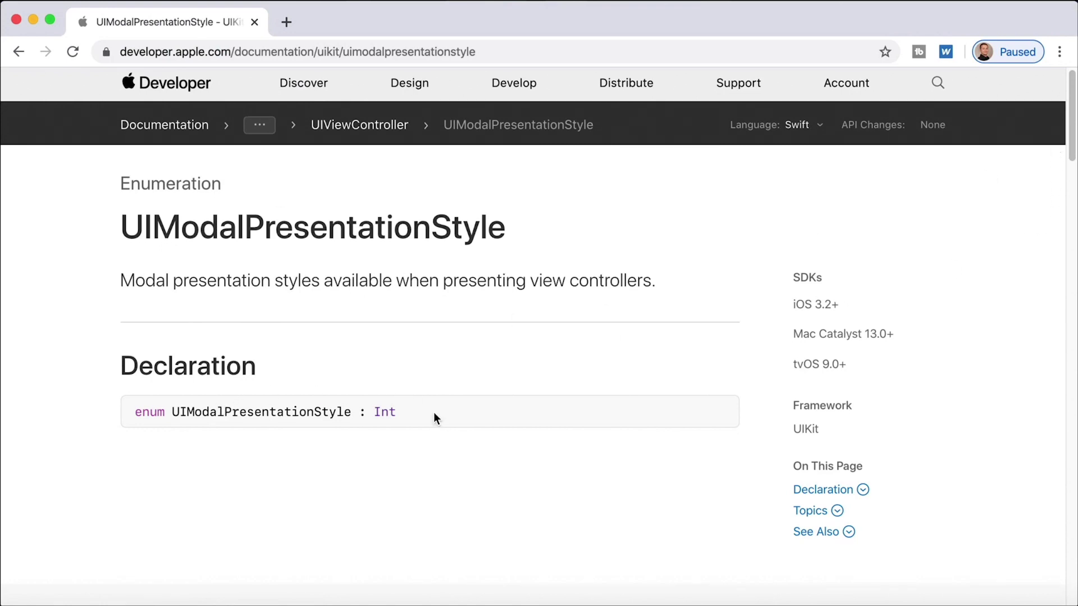
scroll(down, 3)
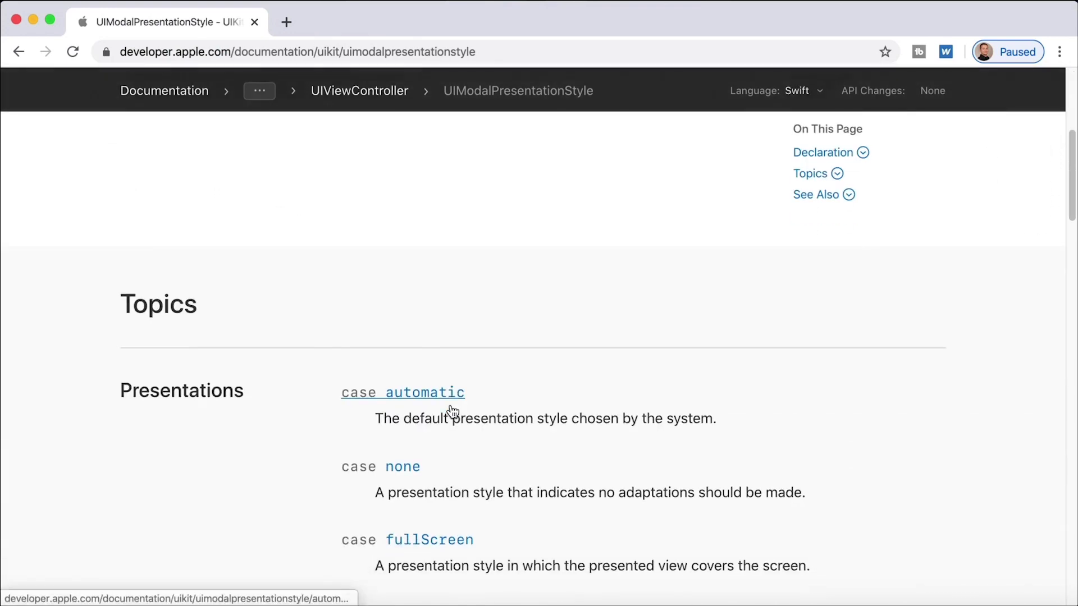
scroll(down, 3)
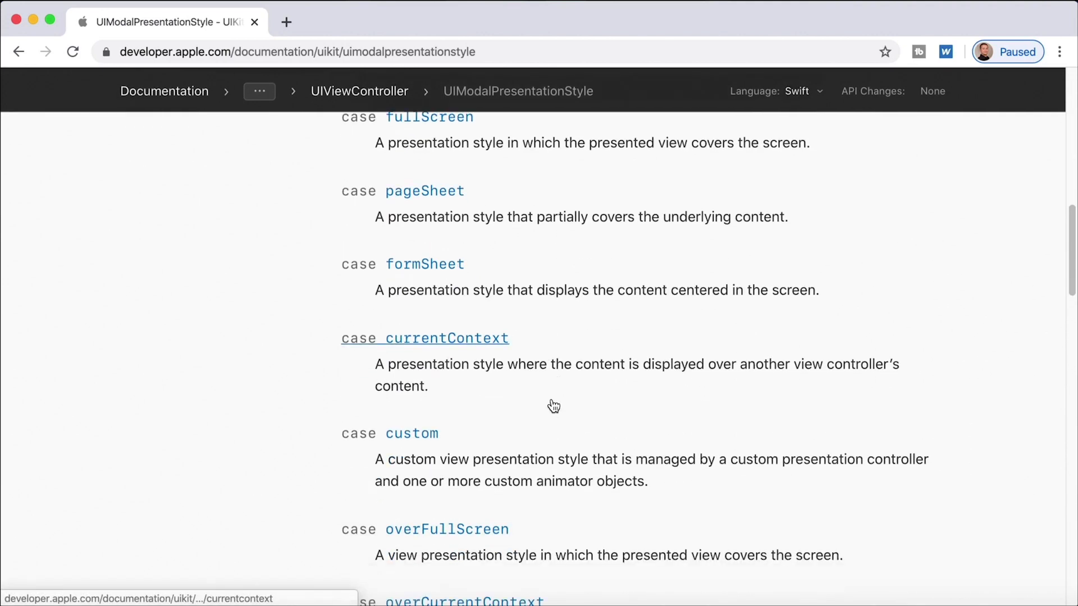
scroll(down, 3)
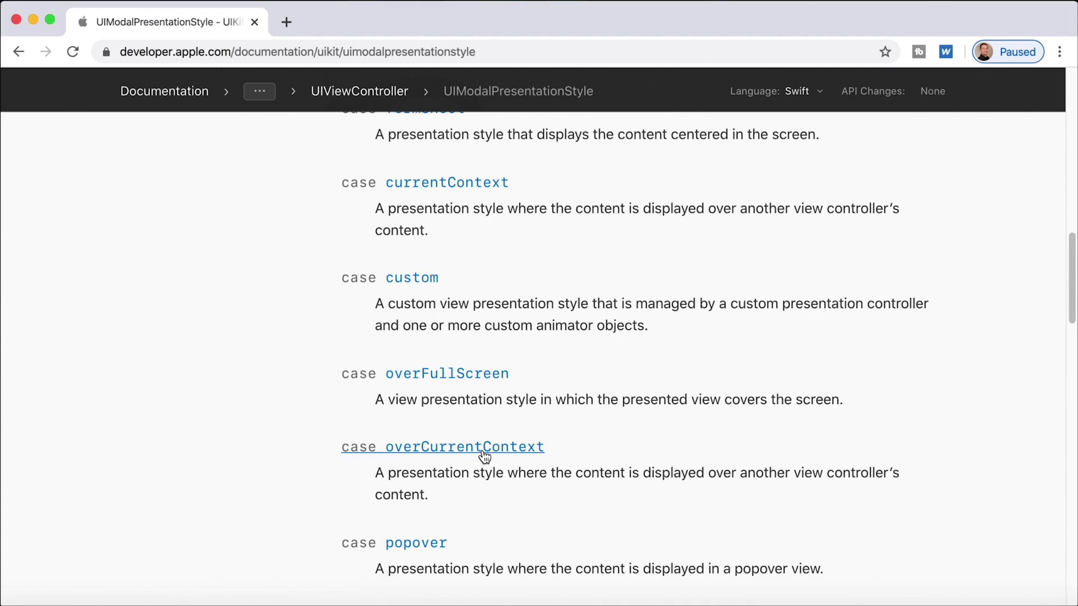
click(415, 542)
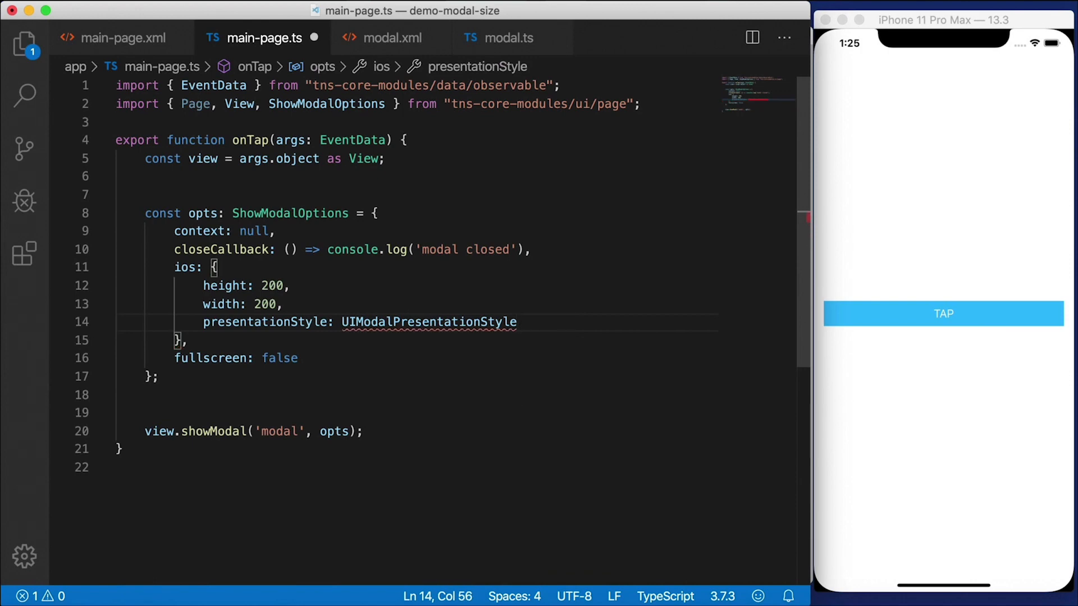
Step: Set presentationStyle to 7 (popover) and select the height and width entries for deletion
text(.Popover)
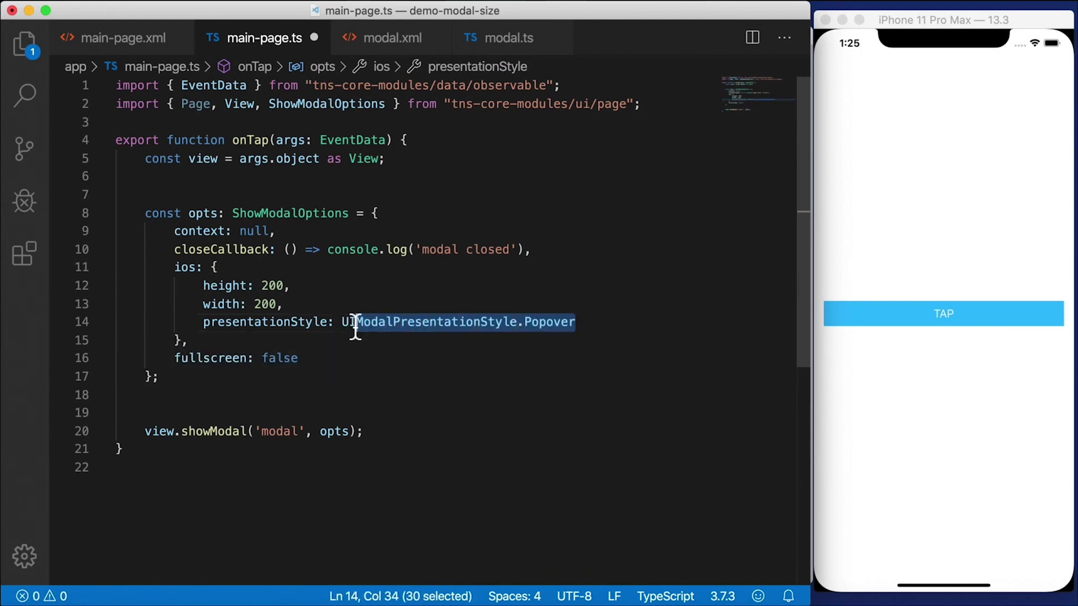
text(7)
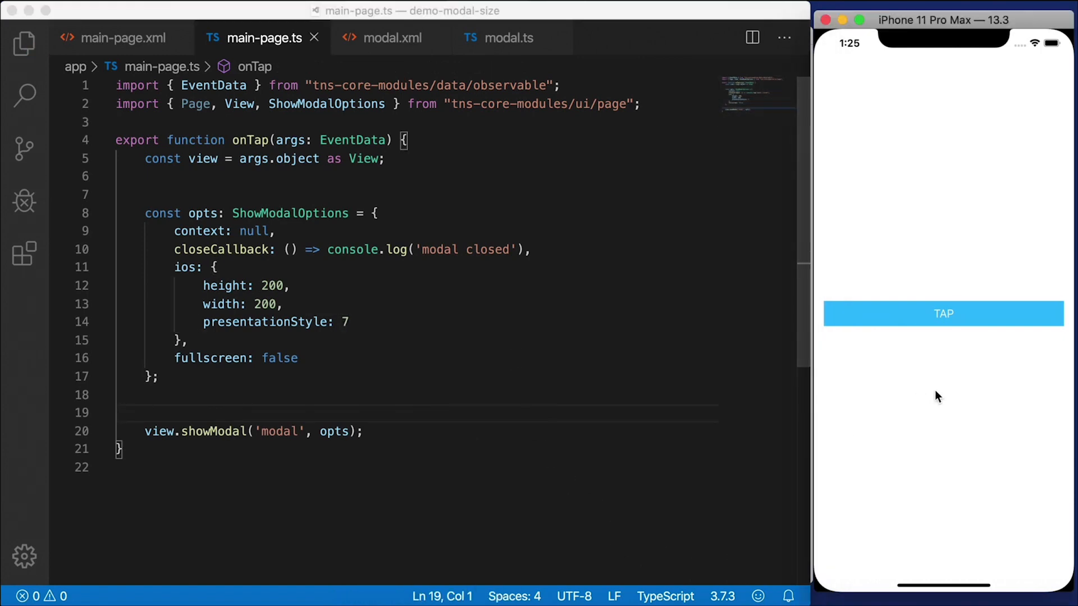
click(943, 313)
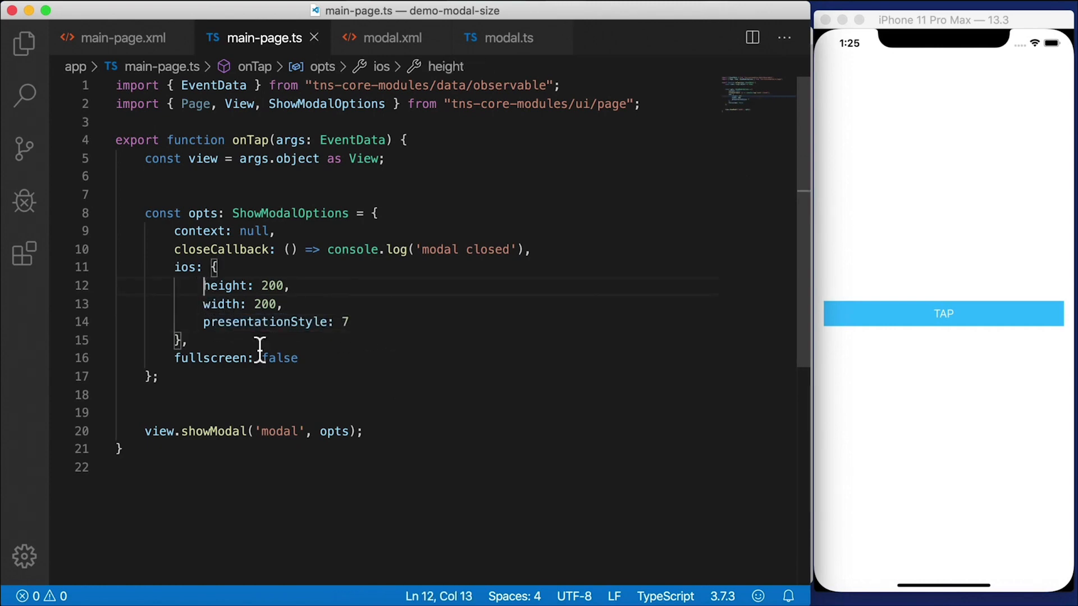
double_click(224, 286)
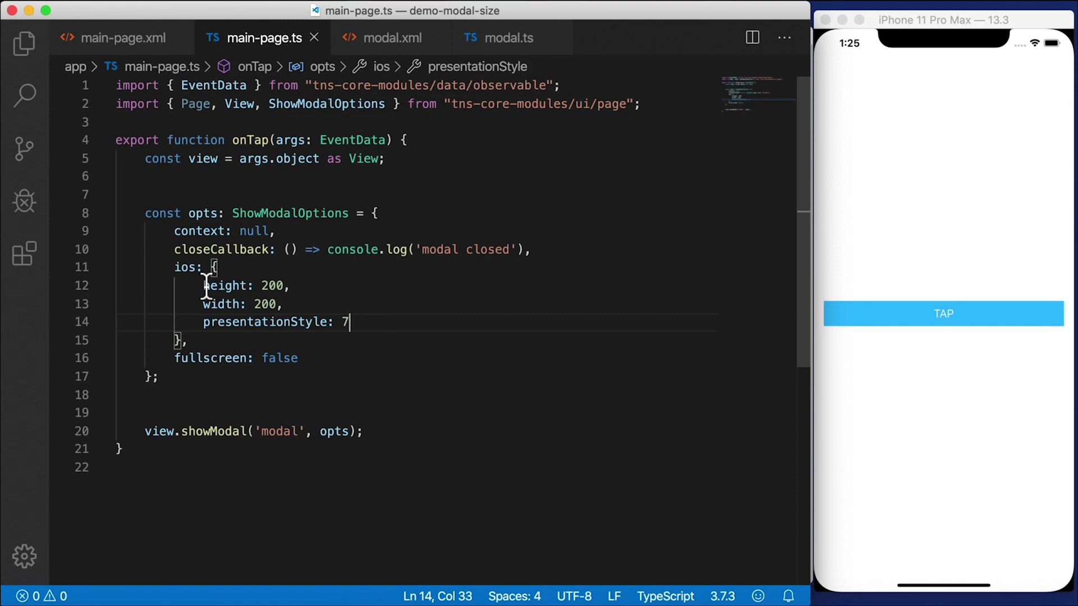
double_click(224, 285)
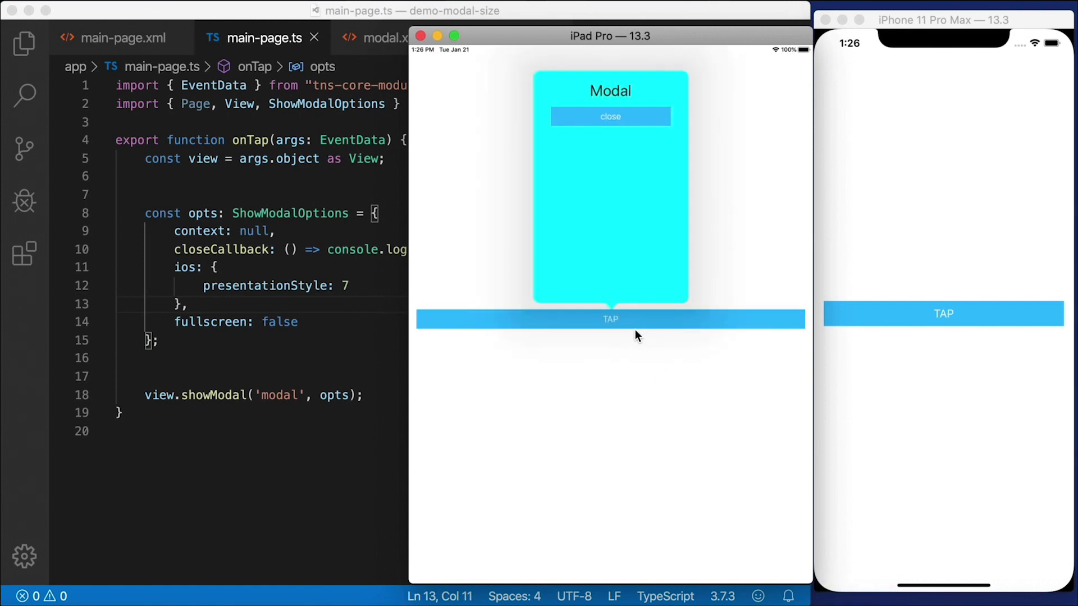
mouse_move(615, 321)
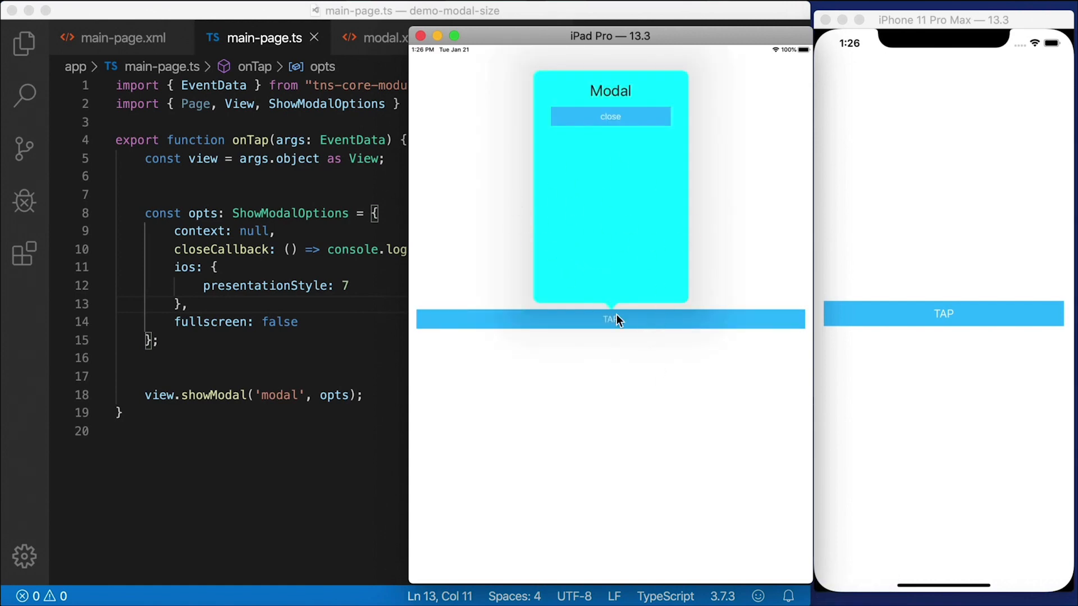
mouse_move(641, 330)
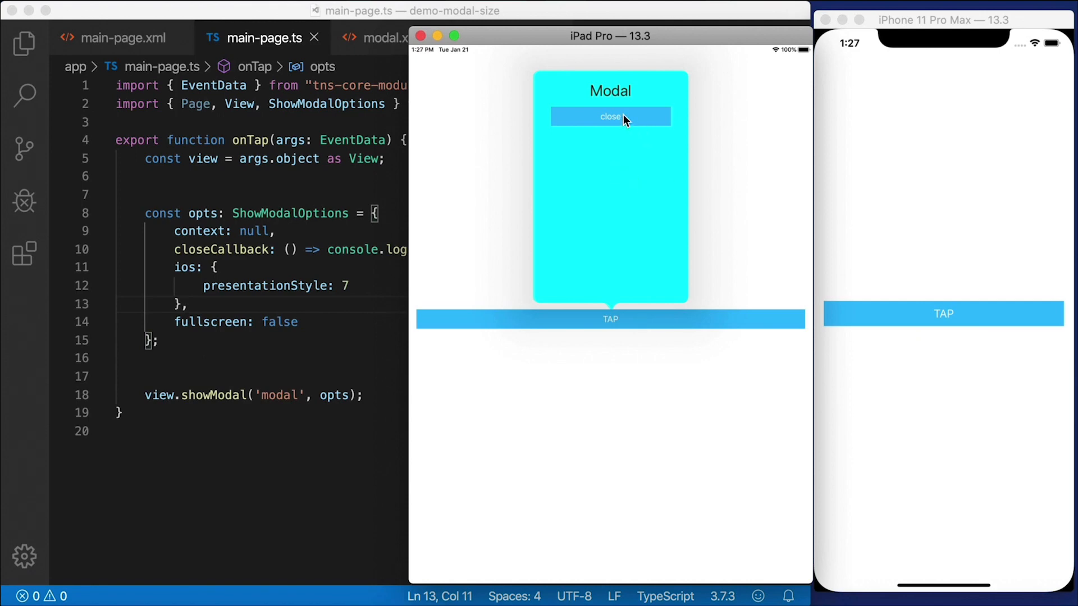
Step: Close the popover modal on the iPad simulator
click(610, 116)
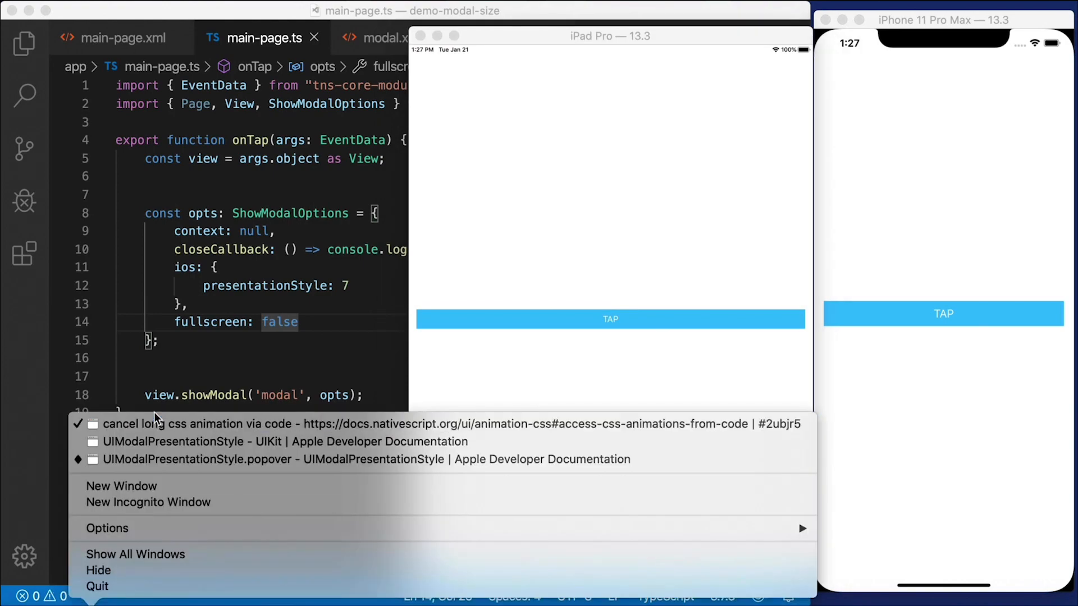
Step: View the popover documentation page, then return to the presentation styles list
click(367, 459)
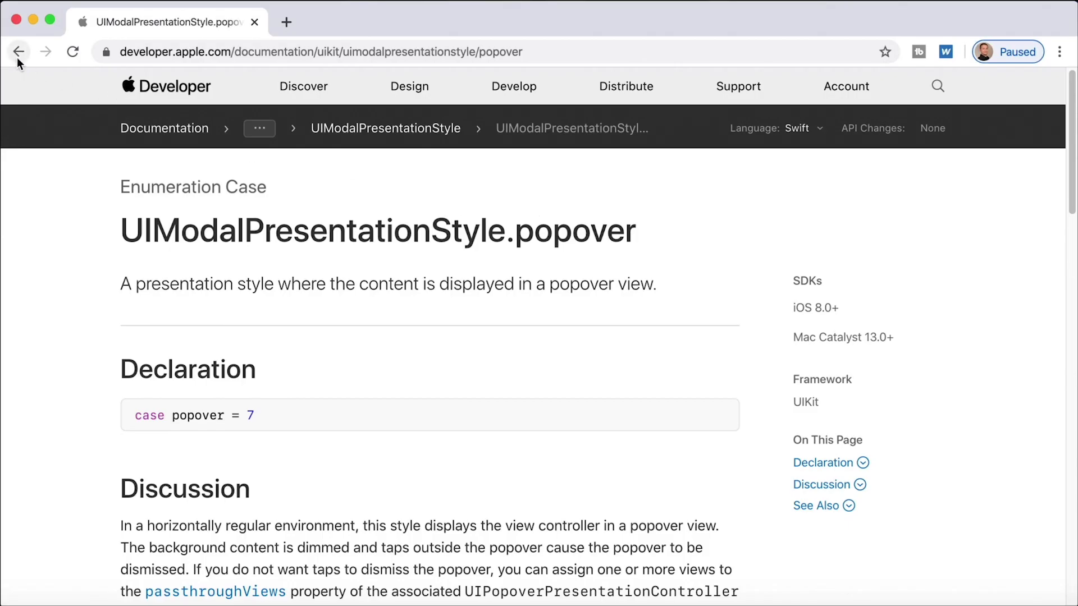
click(17, 51)
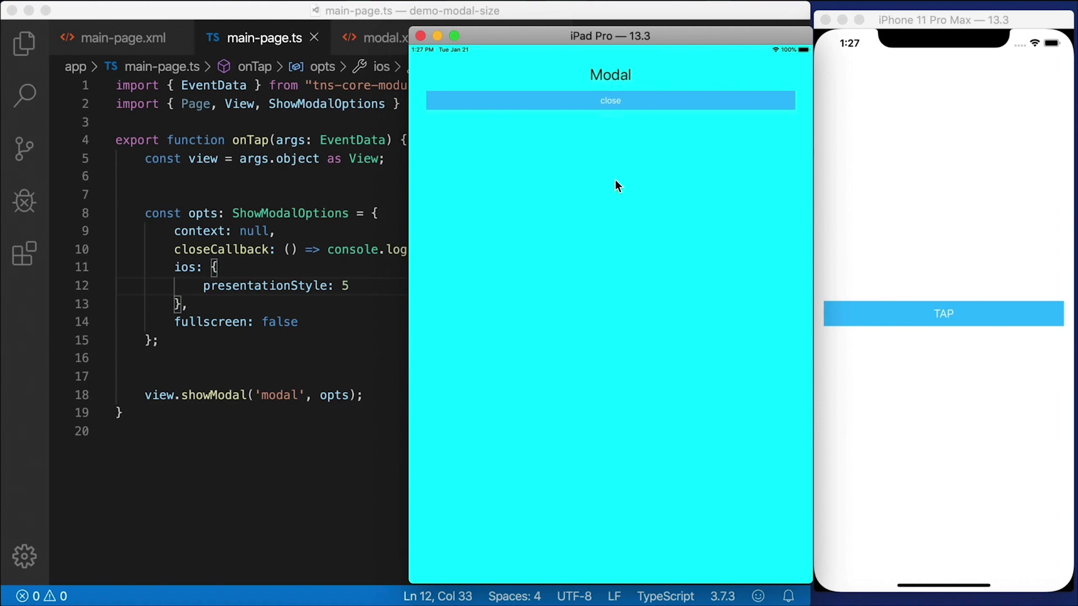
mouse_move(649, 104)
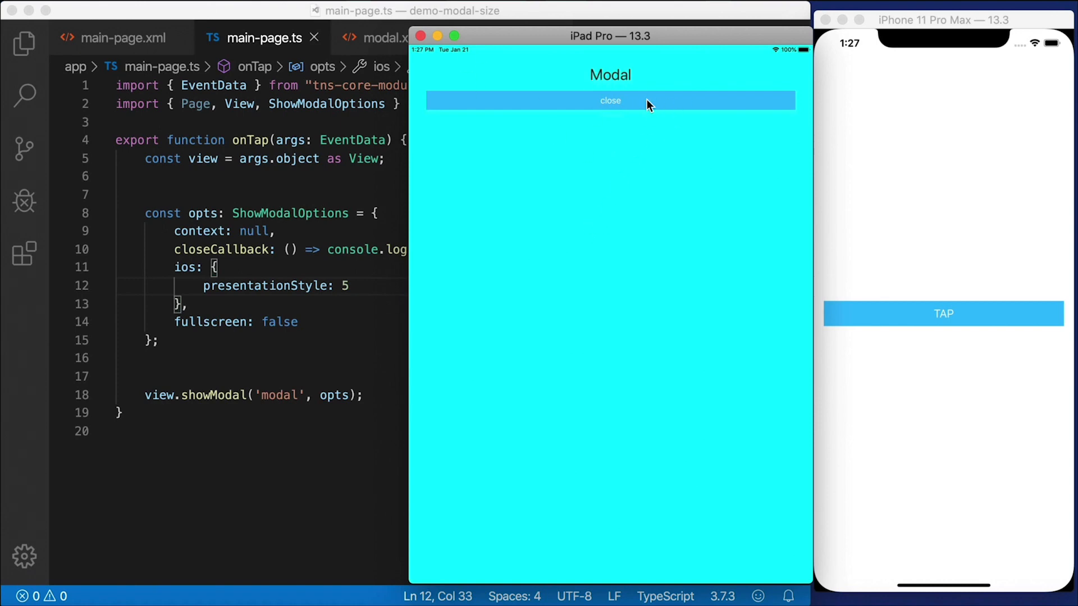